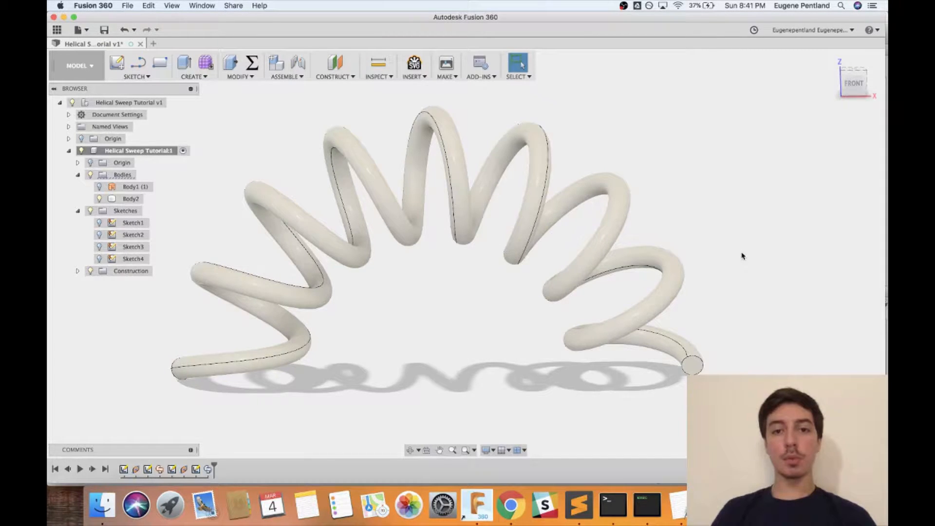
Browse the Modify menu, then start a Coil from the Create menu, previewed as a cut
{"action": "left_click", "coordinate": [130, 199]}
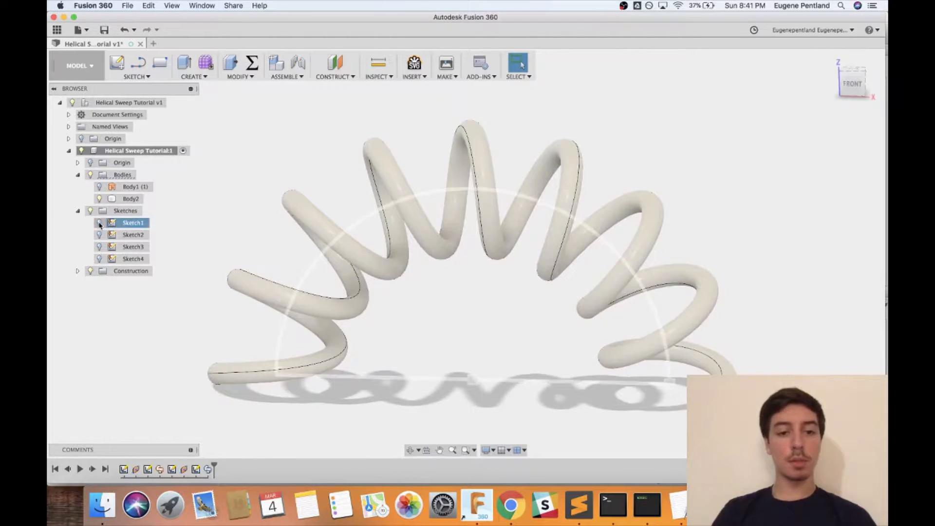
{"action": "left_click", "coordinate": [238, 66]}
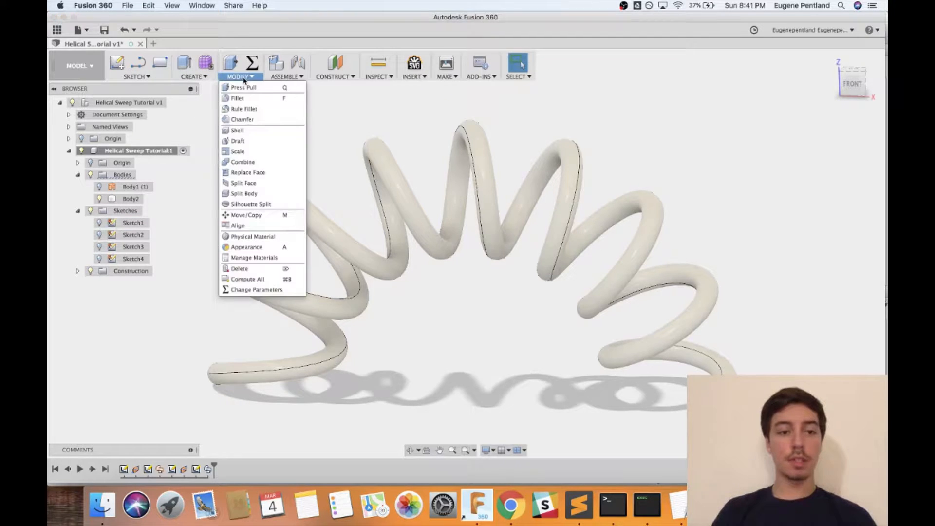
{"action": "left_click", "coordinate": [193, 76]}
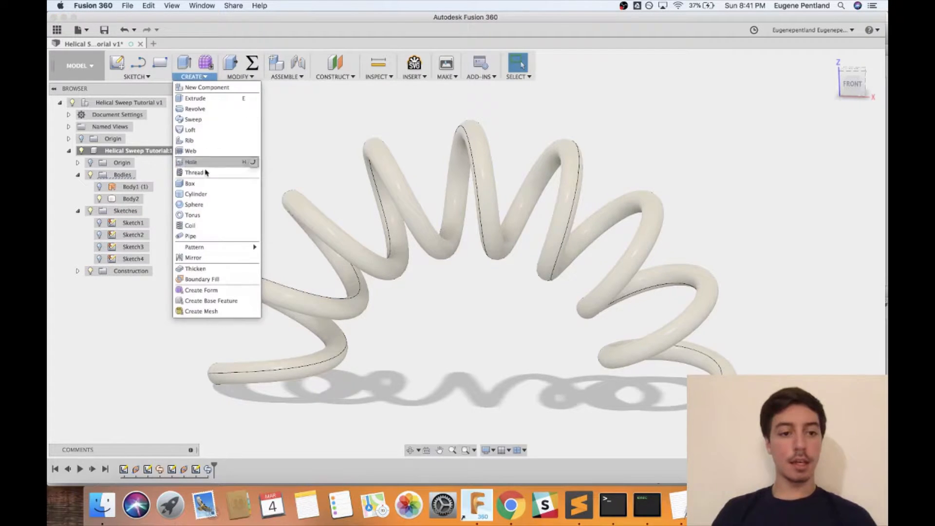
{"action": "left_click", "coordinate": [190, 183]}
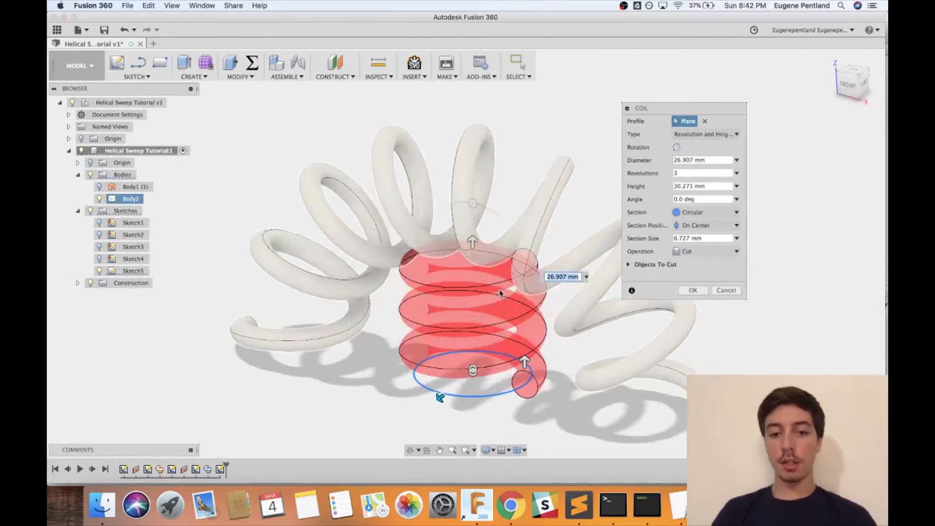
Drag the trial coil's diameter manipulator, then cancel the coil
{"action": "left_click_drag", "start_coordinate": [472, 242], "coordinate": [472, 202]}
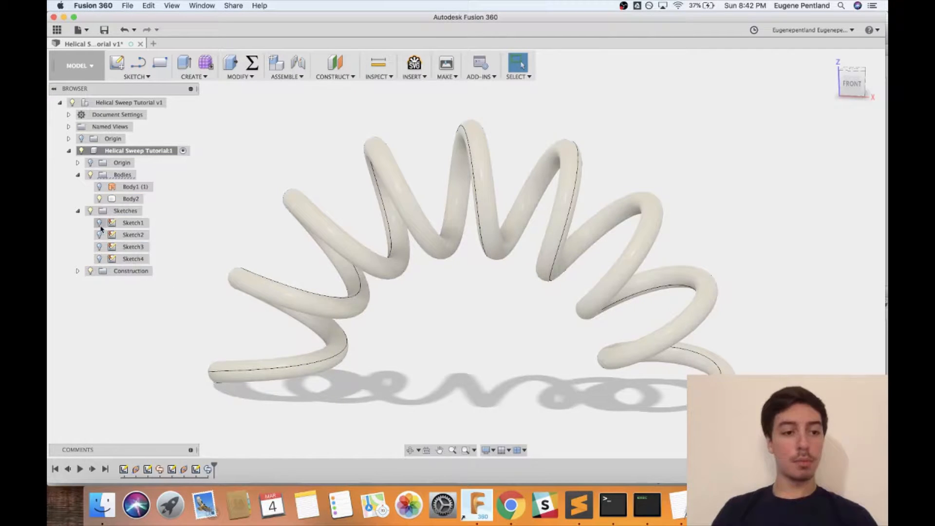
{"action": "left_click", "coordinate": [132, 222]}
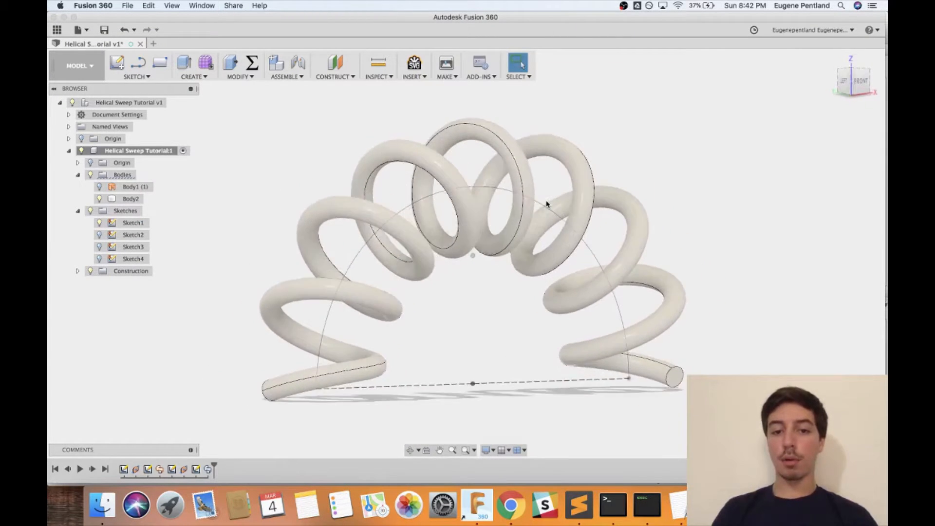
{"action": "left_click", "coordinate": [130, 199]}
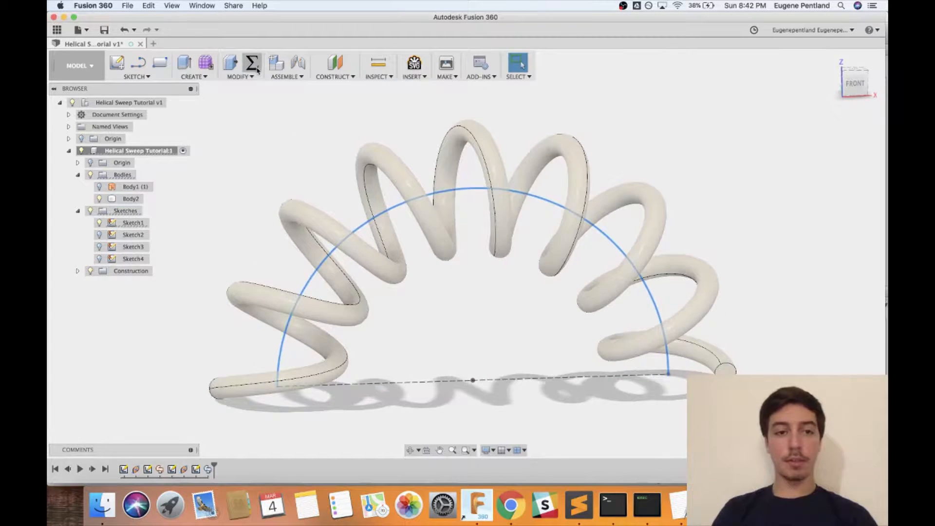
Open Change Parameters and move the dialog down to reveal the spring
{"action": "left_click", "coordinate": [252, 64]}
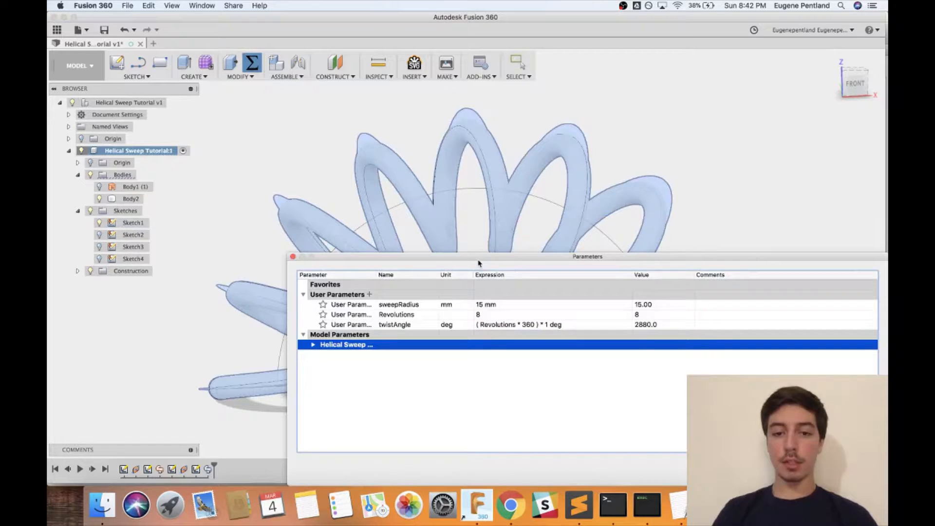
{"action": "left_click_drag", "start_coordinate": [587, 256], "coordinate": [638, 335]}
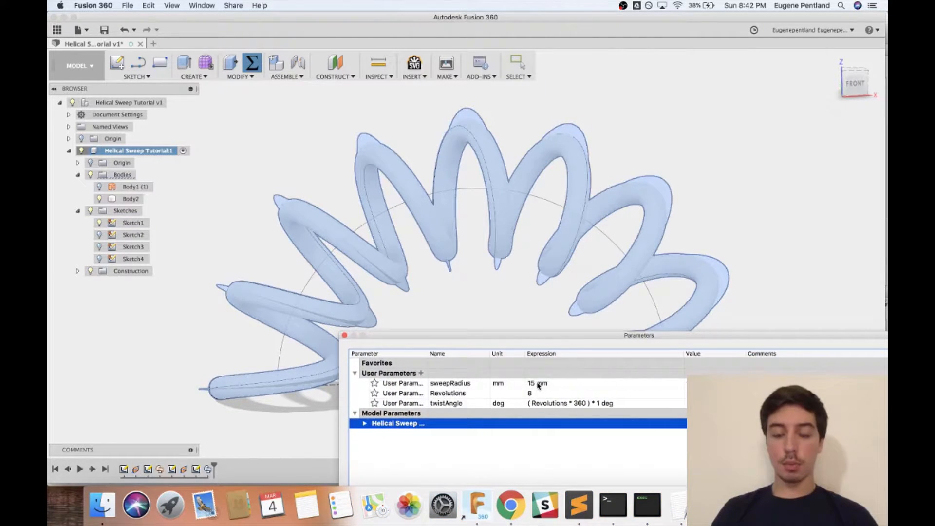
{"action": "type", "text": "10"}
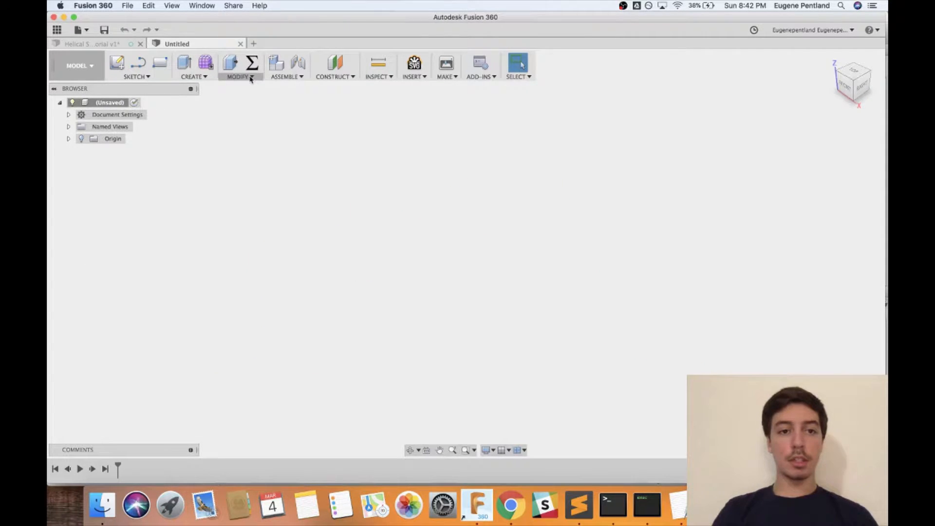
Open Modify > Change Parameters in the new untitled design
{"action": "left_click", "coordinate": [239, 66]}
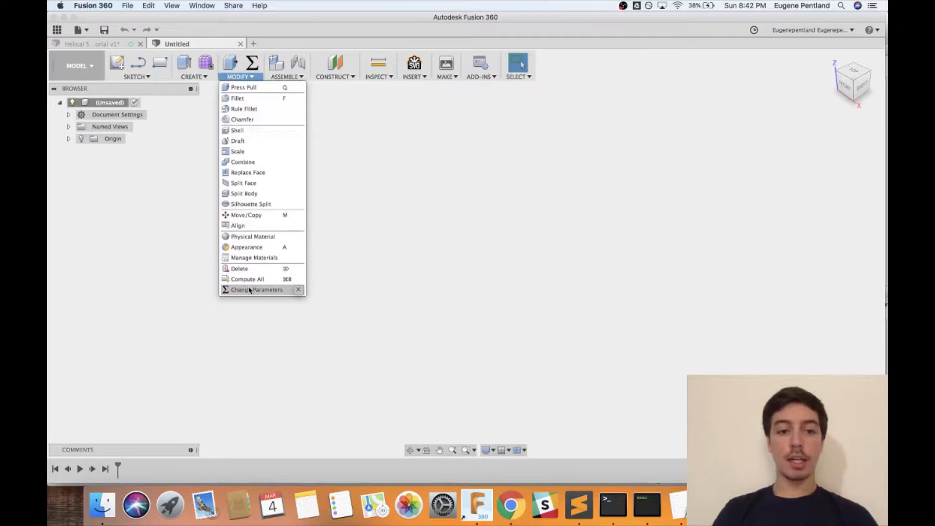
{"action": "left_click", "coordinate": [257, 289]}
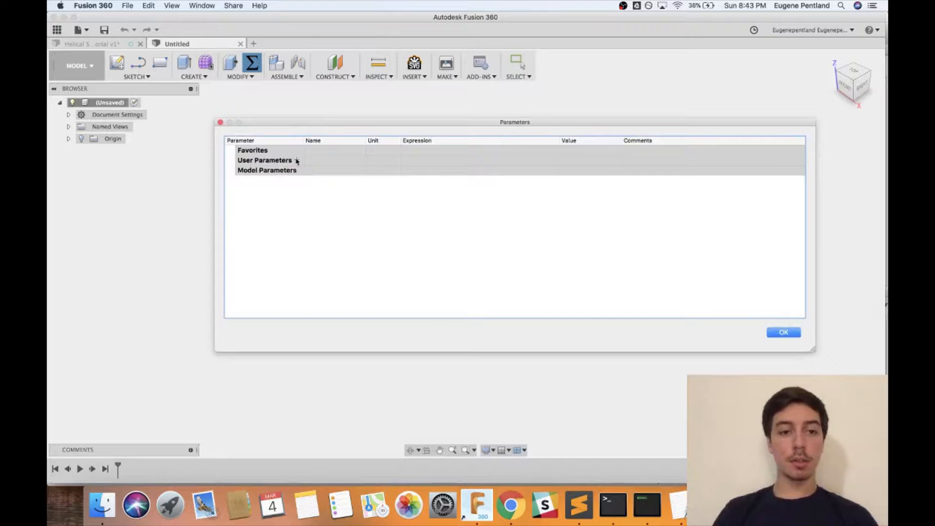
Add a user parameter sweepRadius with value 10 mm
{"action": "type", "text": "sweep"}
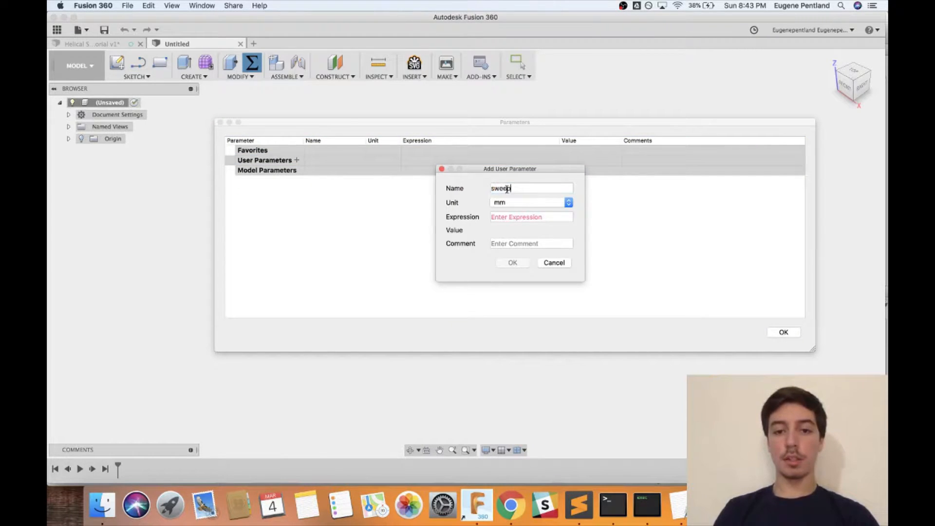
{"action": "type", "text": "Radius"}
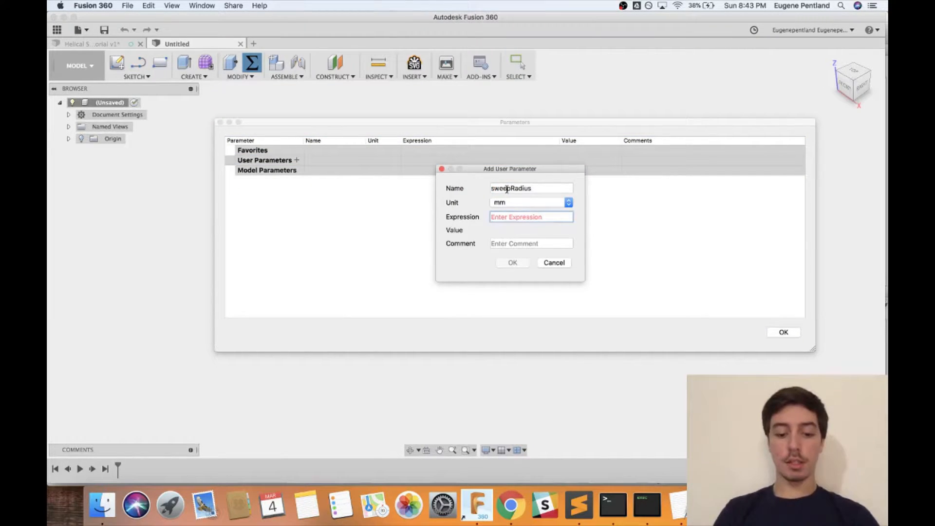
{"action": "type", "text": "10"}
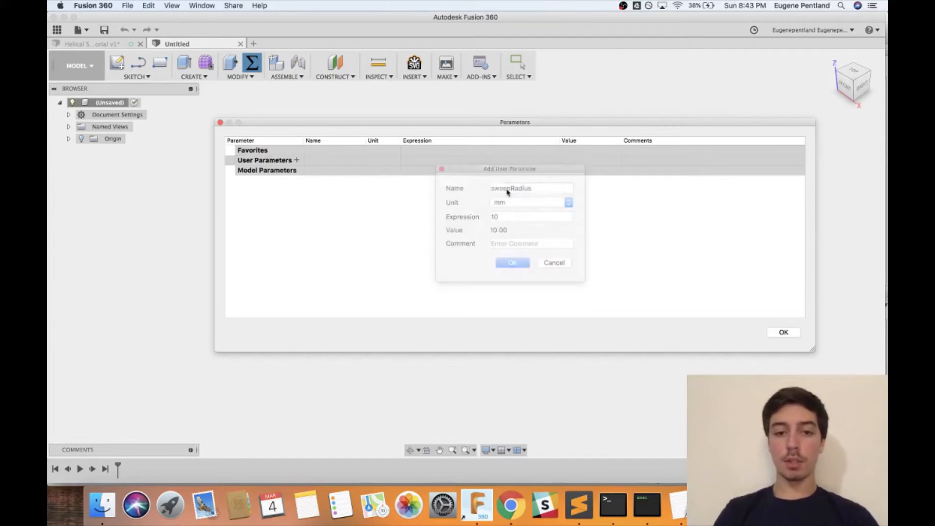
Add a user parameter Revolutions with value 5
{"action": "left_click", "coordinate": [512, 263]}
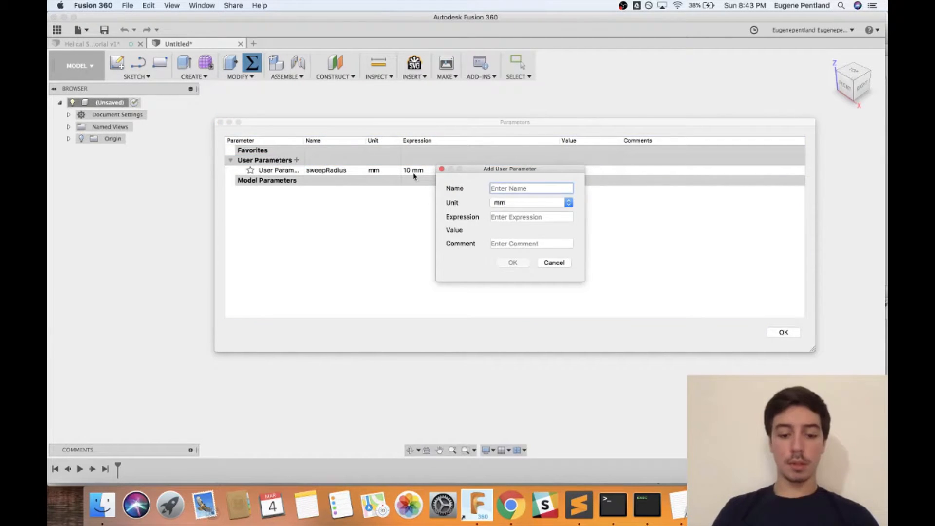
{"action": "type", "text": "Revolutions"}
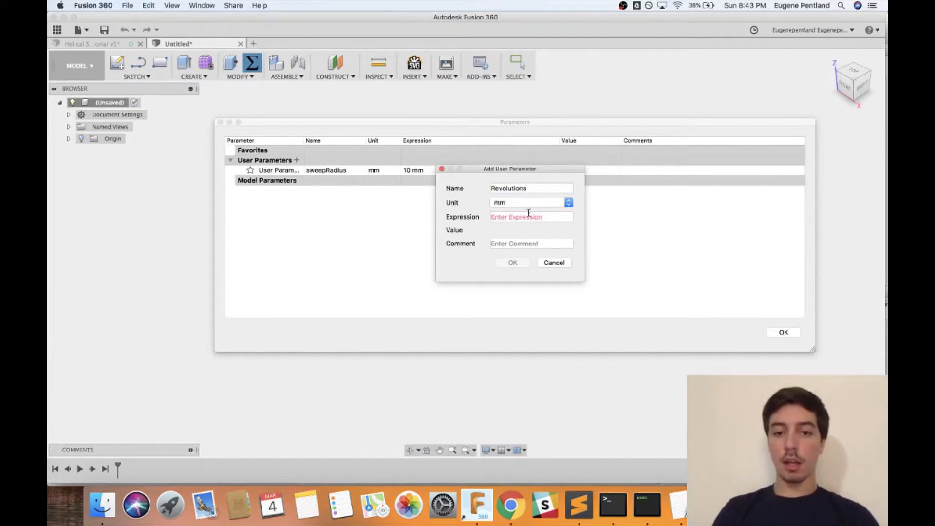
{"action": "left_click", "coordinate": [567, 202]}
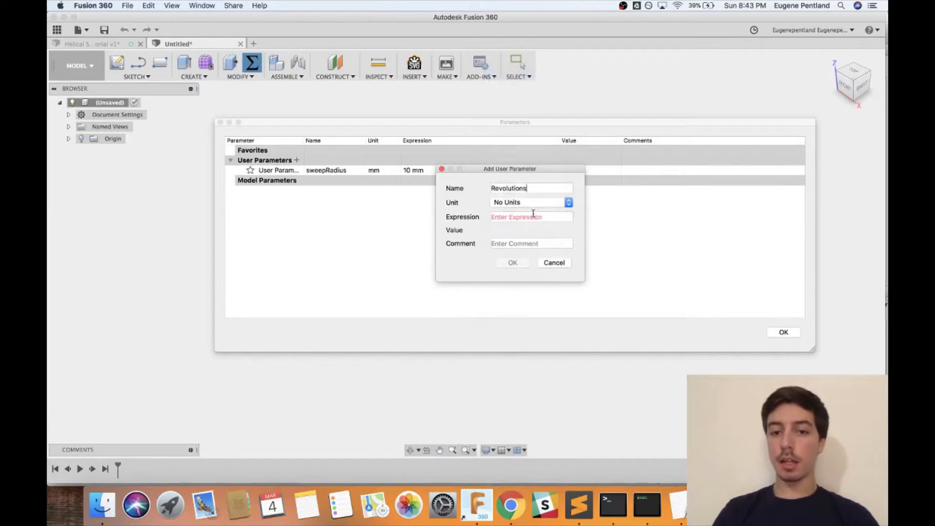
{"action": "left_click", "coordinate": [531, 217]}
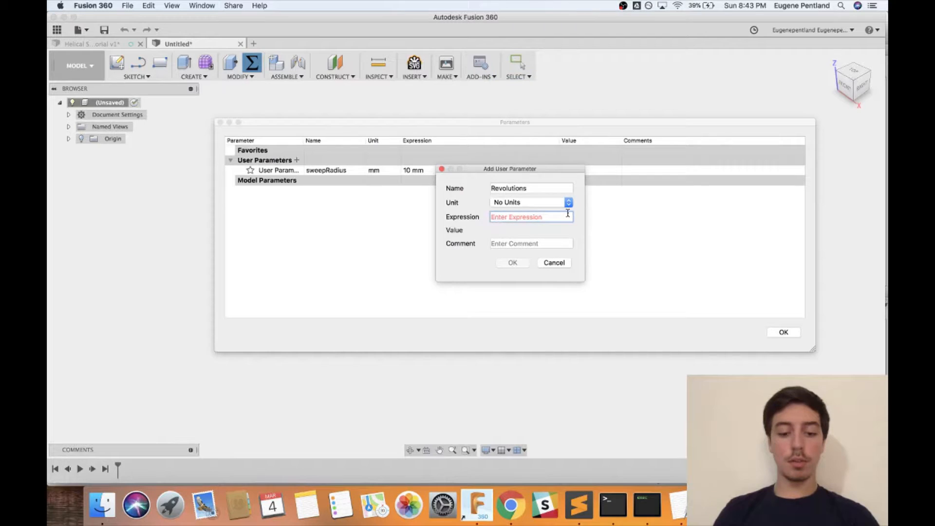
{"action": "left_click", "coordinate": [512, 262]}
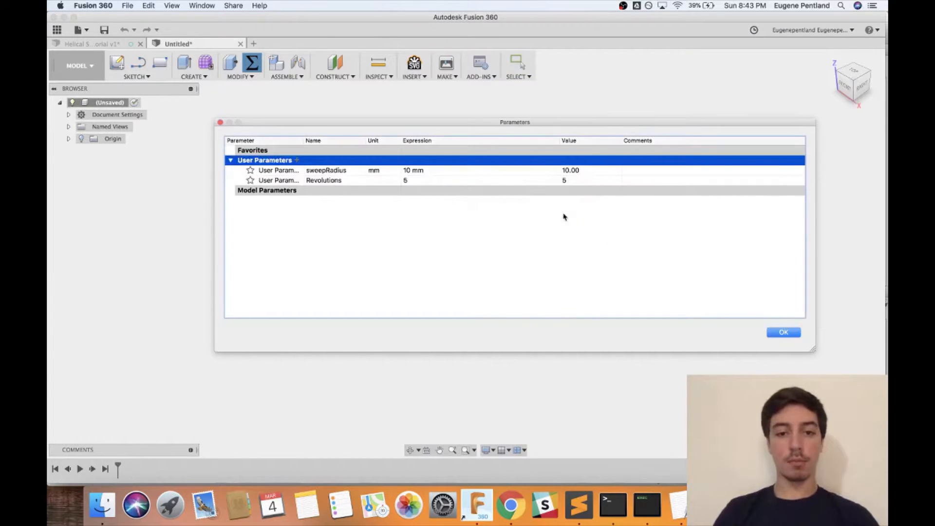
Add a twistAngle parameter in degrees with expression Revolutions*360
{"action": "left_click", "coordinate": [296, 160]}
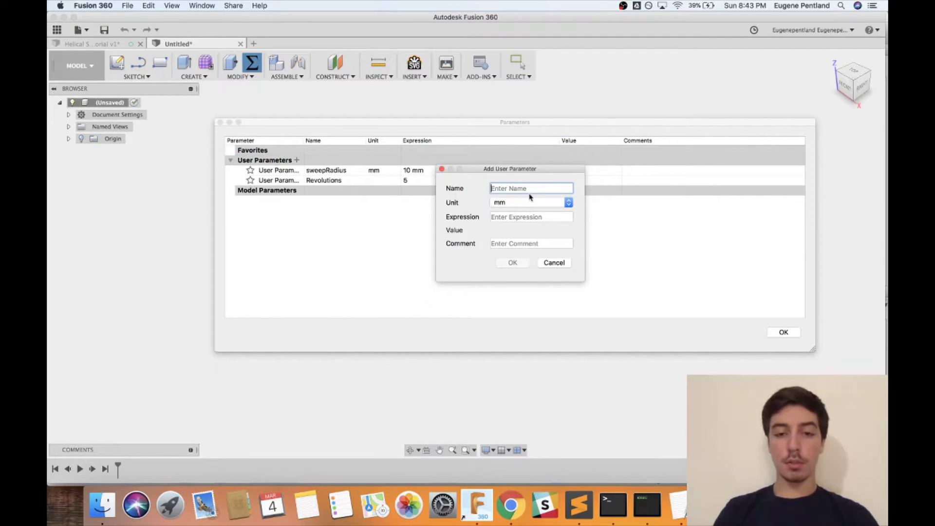
{"action": "type", "text": "twistAngle"}
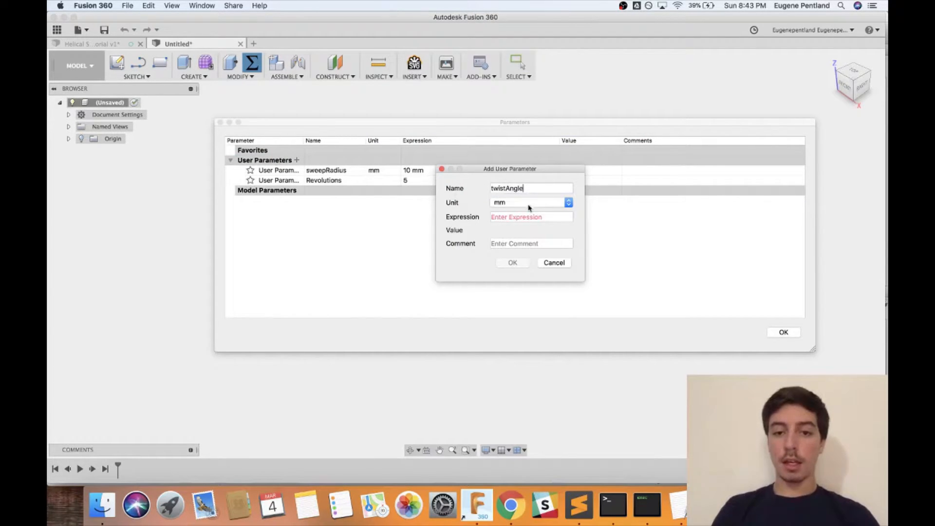
{"action": "left_click", "coordinate": [531, 202]}
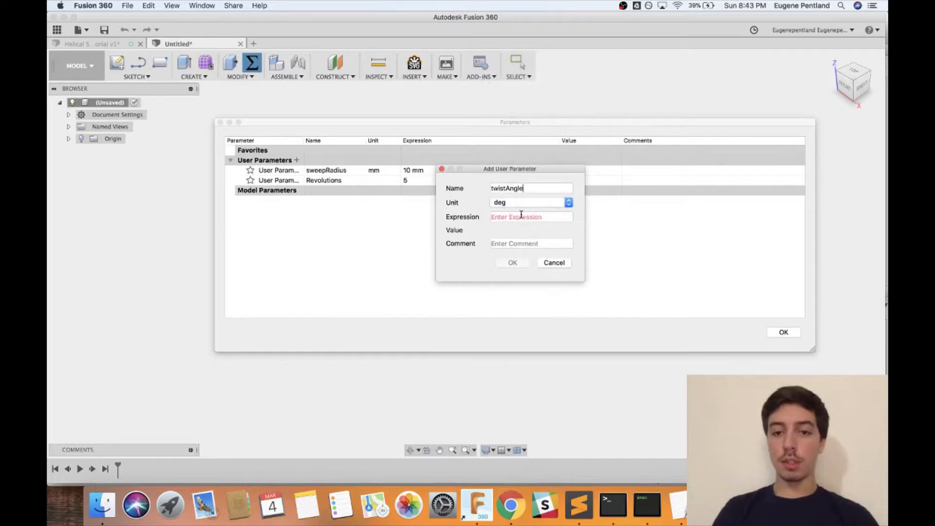
{"action": "type", "text": "Revolutions"}
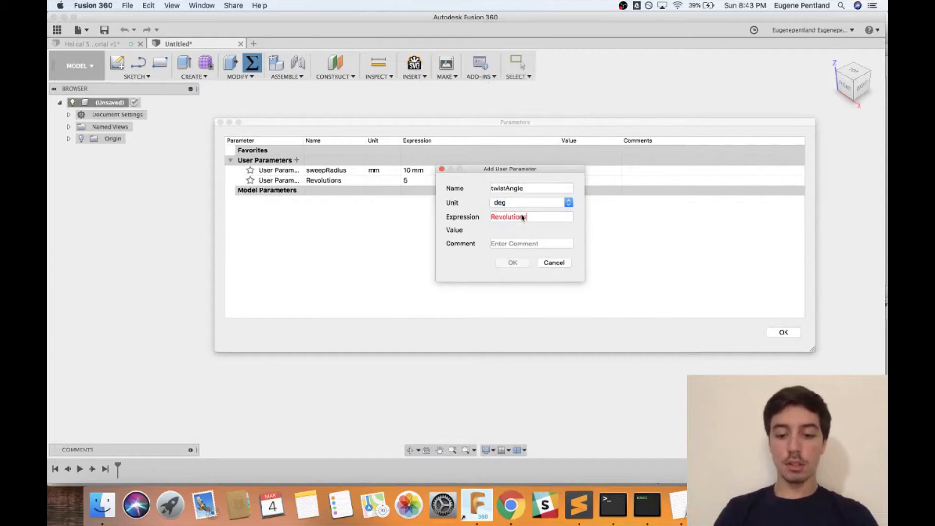
{"action": "type", "text": "*360"}
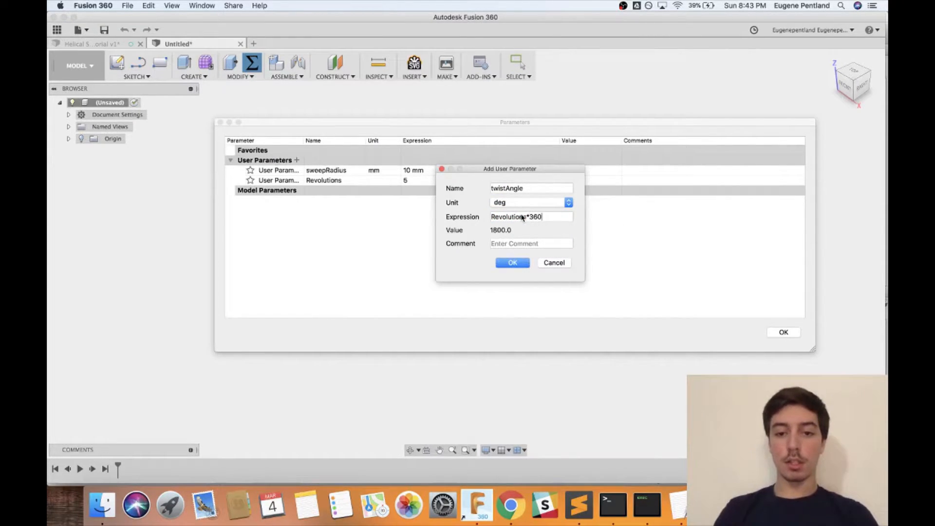
{"action": "left_click", "coordinate": [512, 263]}
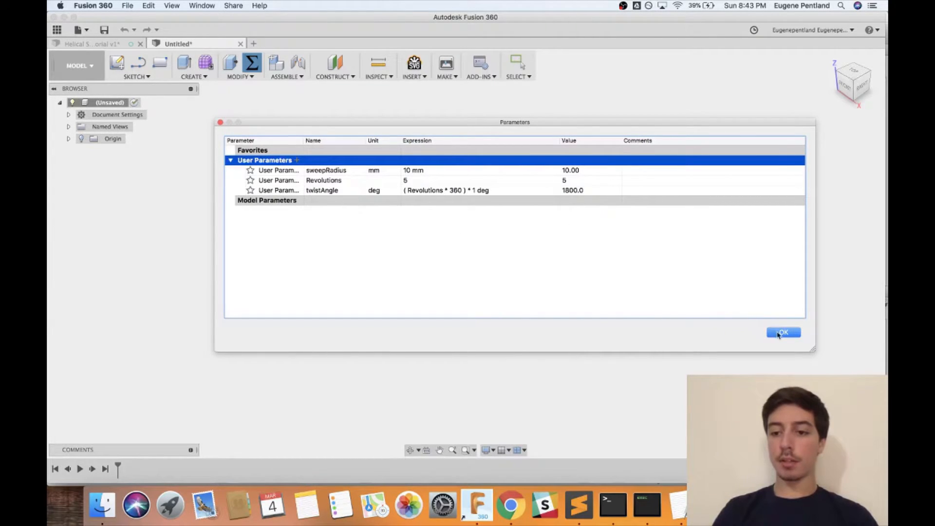
Close Parameters and start a new sketch on the front plane
{"action": "left_click", "coordinate": [783, 332]}
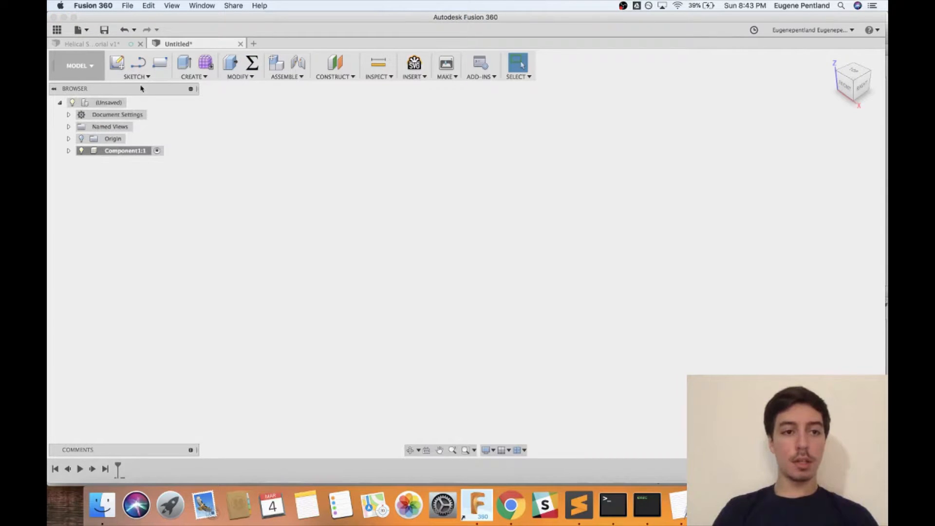
{"action": "left_click", "coordinate": [116, 62]}
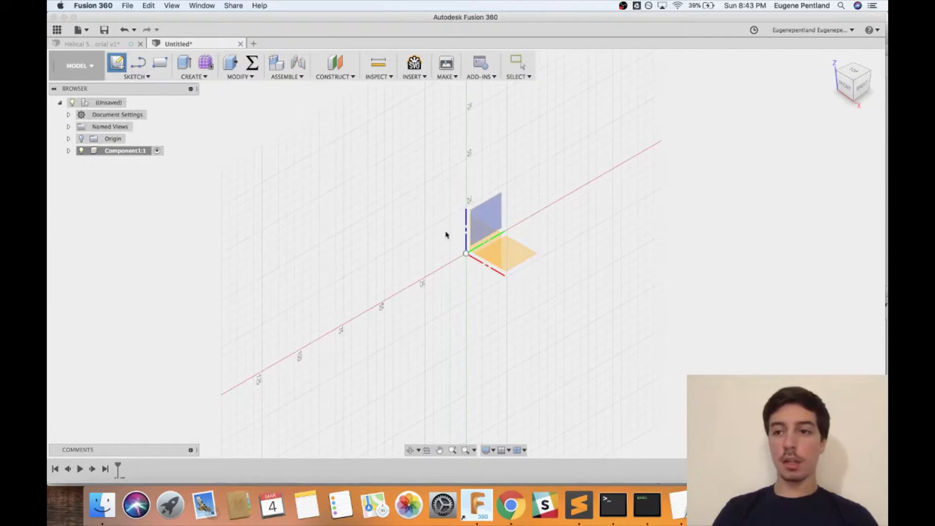
{"action": "left_click", "coordinate": [852, 80]}
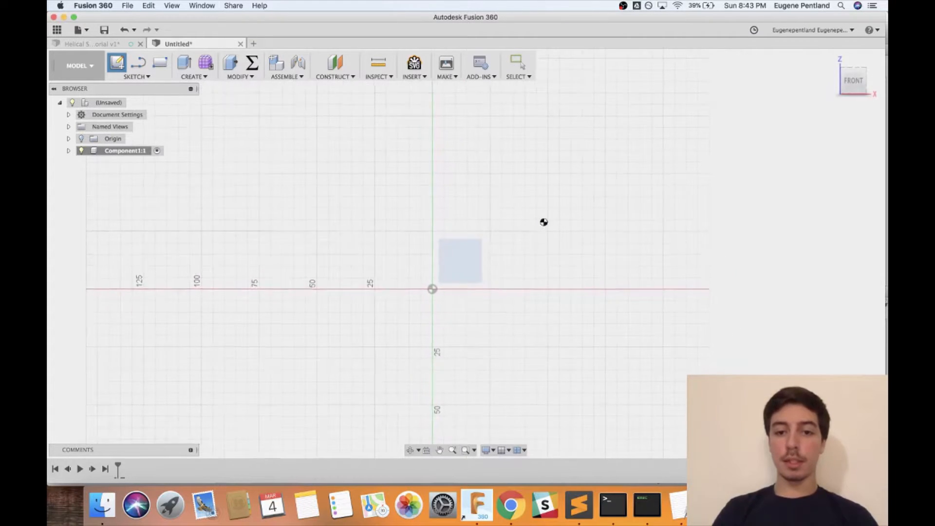
Draw a construction baseline through the origin, an angled line and a large arc
{"action": "left_click", "coordinate": [118, 63]}
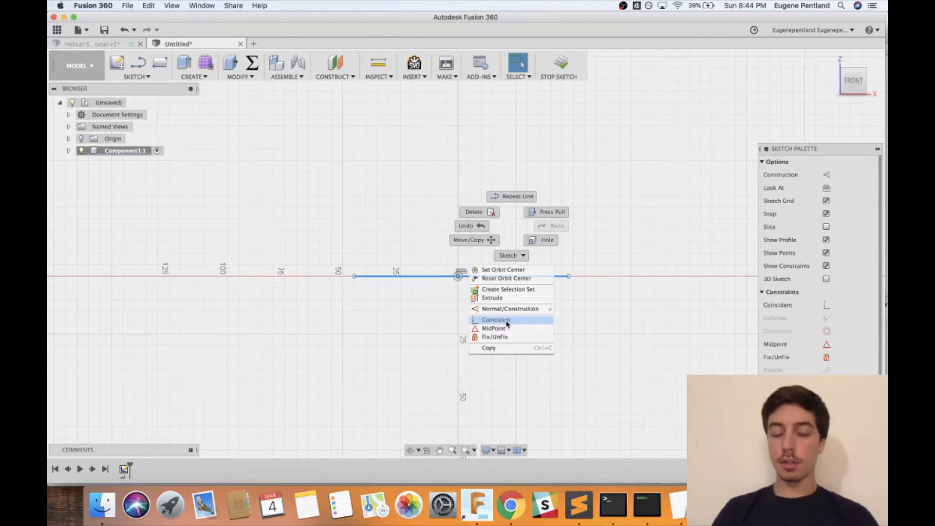
{"action": "mouse_move", "coordinate": [514, 324]}
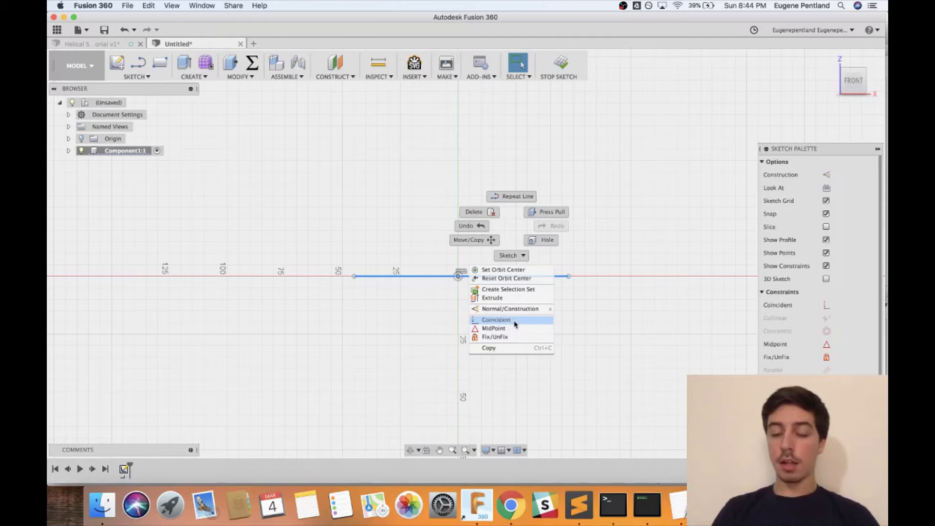
{"action": "left_click", "coordinate": [495, 319]}
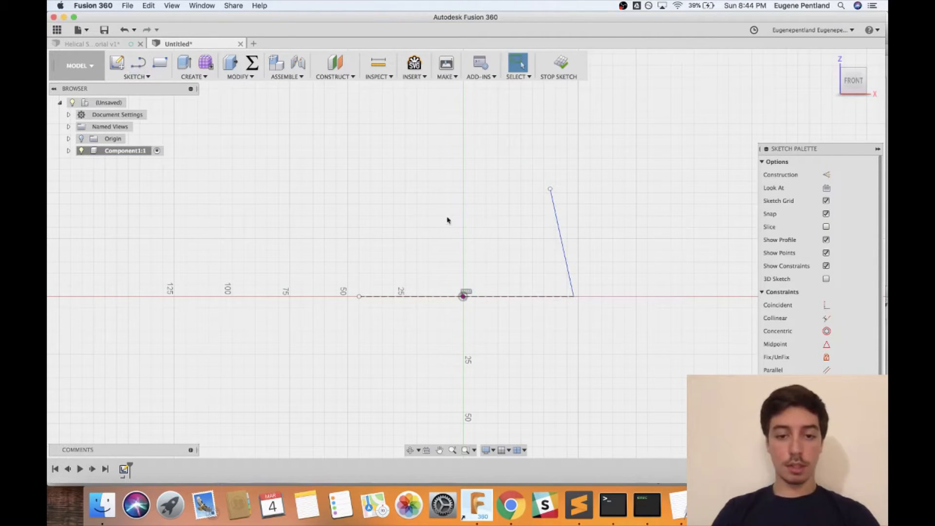
{"action": "type", "text": "arc"}
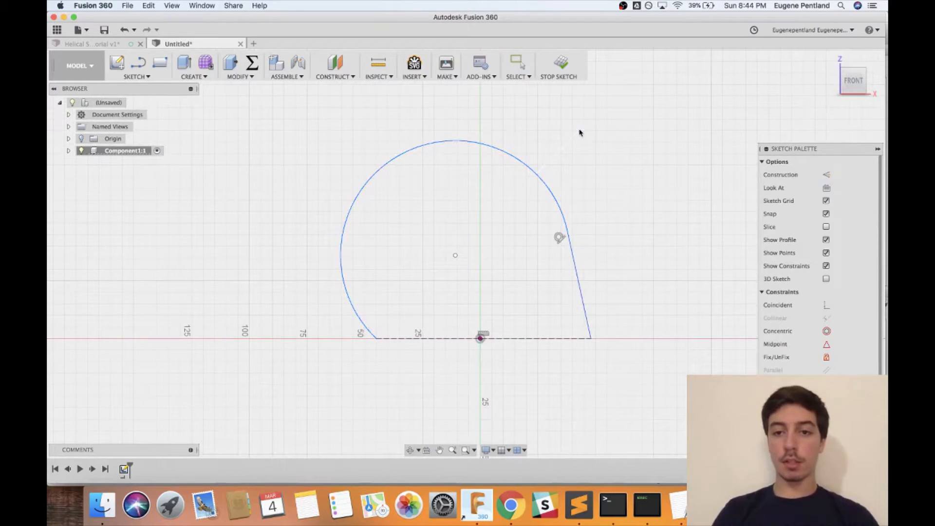
Dimension the path with R50, 50 height and 75° angle, then finish the sketch
{"action": "left_click", "coordinate": [518, 173]}
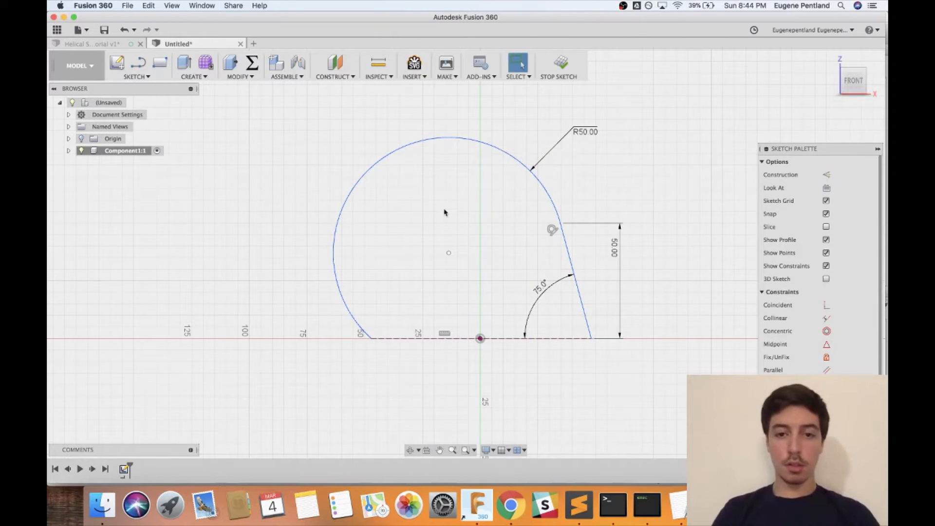
{"action": "mouse_move", "coordinate": [393, 150]}
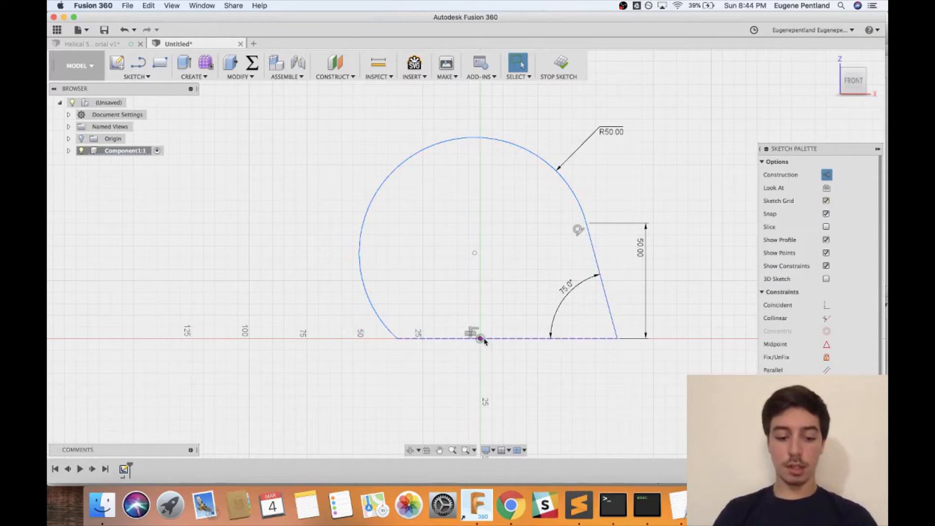
{"action": "right_click", "coordinate": [483, 339]}
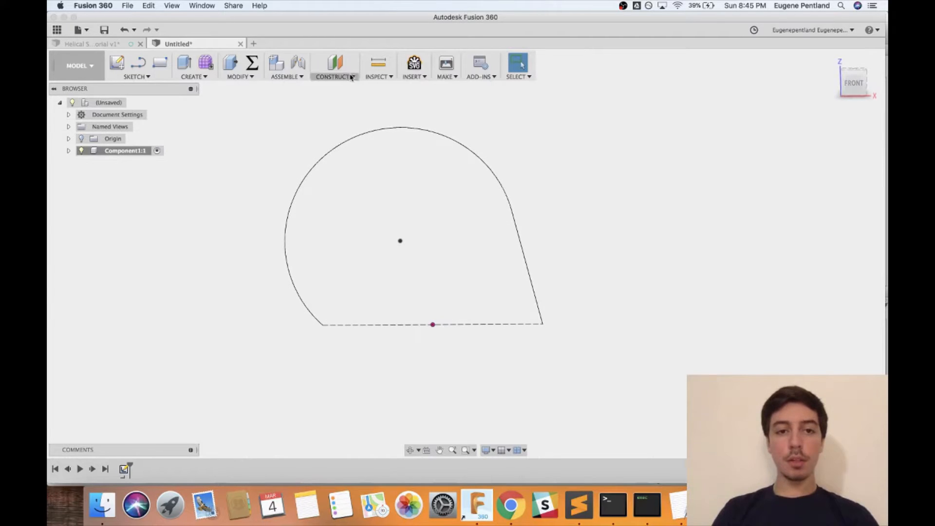
Create a plane along the path and sketch a sweepRadius × 5.00 rectangle on it
{"action": "left_click", "coordinate": [334, 66]}
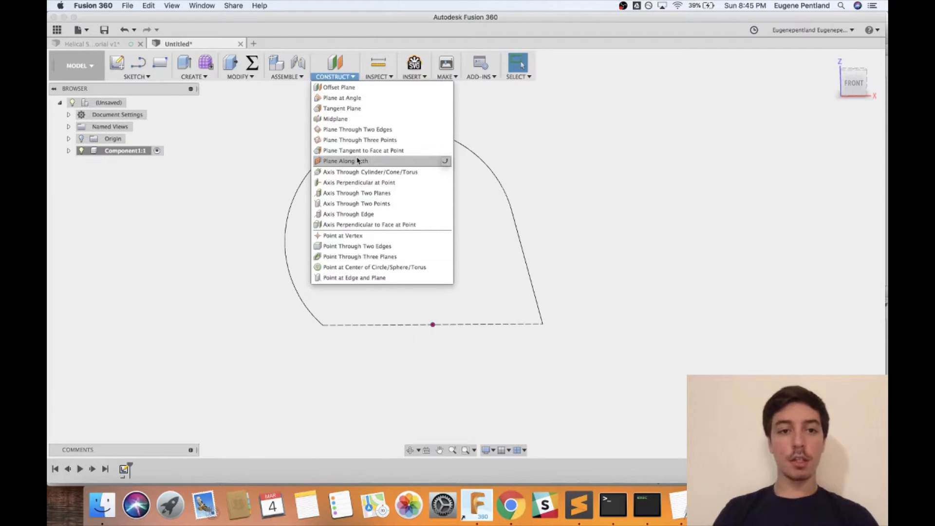
{"action": "left_click", "coordinate": [345, 160]}
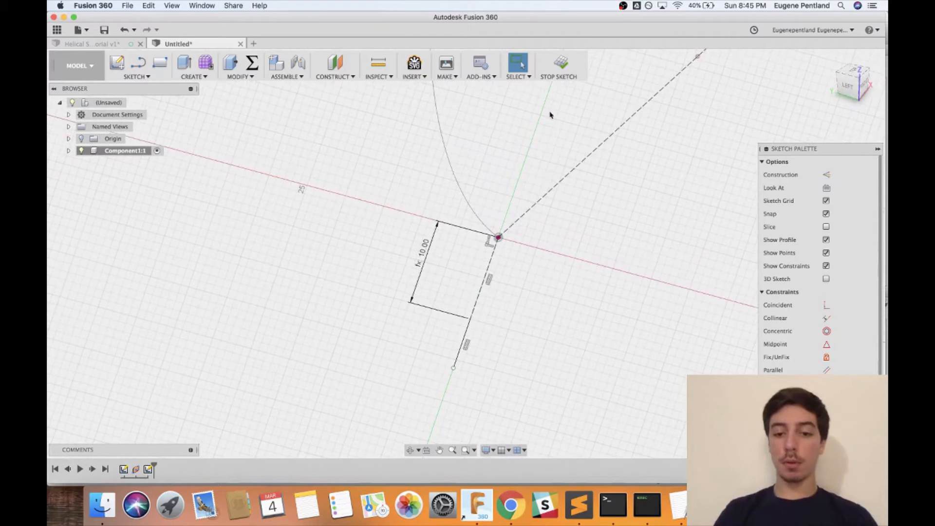
{"action": "mouse_move", "coordinate": [457, 369]}
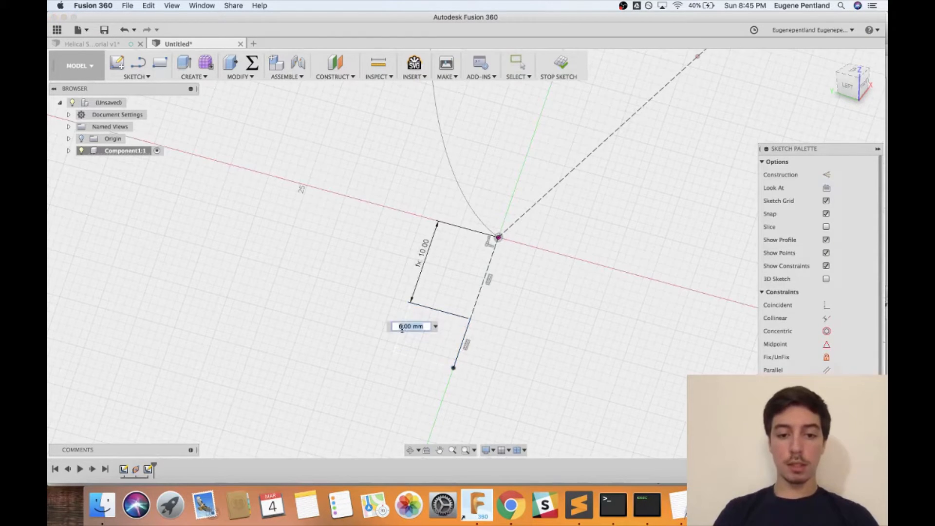
{"action": "type", "text": "5.00"}
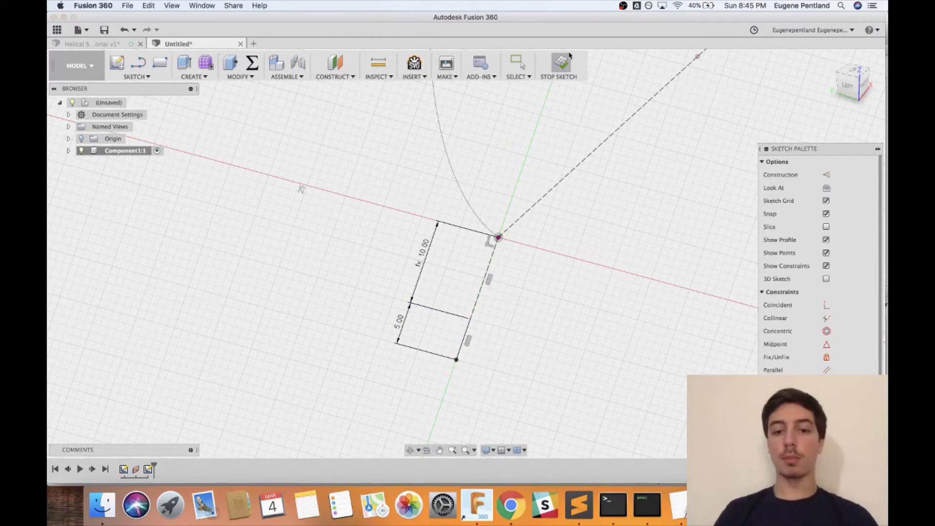
{"action": "left_click", "coordinate": [559, 66]}
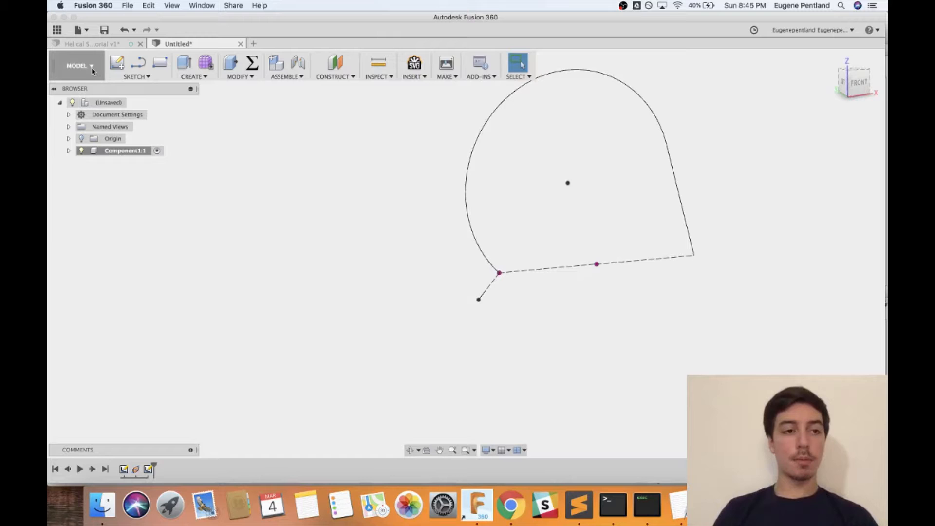
In the Patch workspace, sweep the rectangle along the path with twist angle twistAngle
{"action": "left_click", "coordinate": [78, 66]}
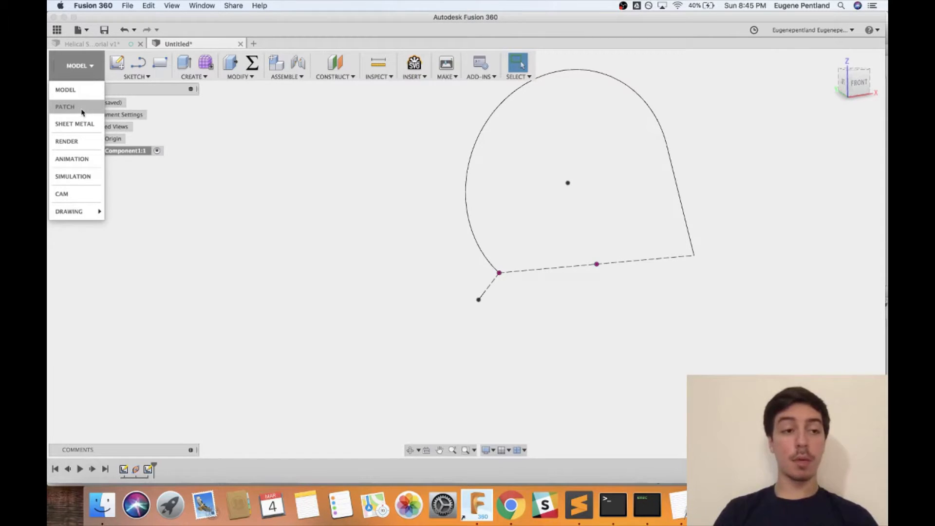
{"action": "left_click", "coordinate": [64, 106]}
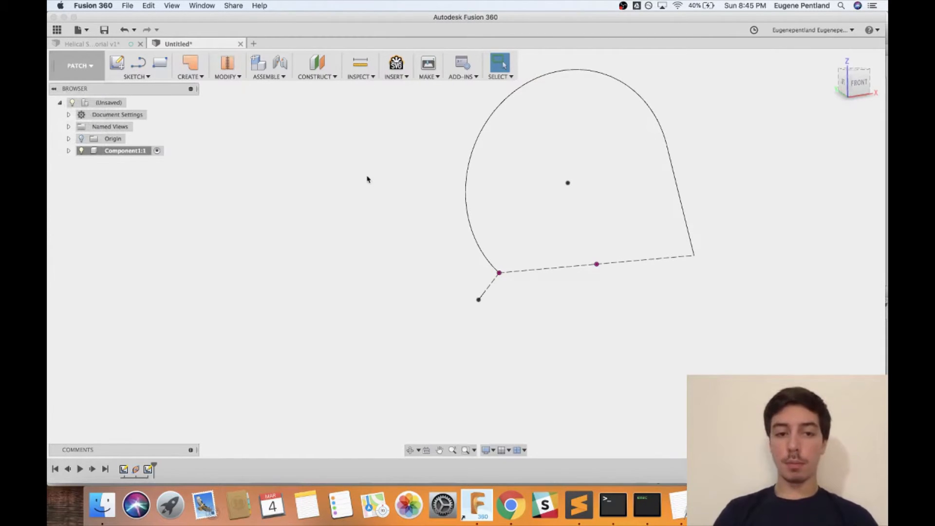
{"action": "left_click", "coordinate": [189, 65]}
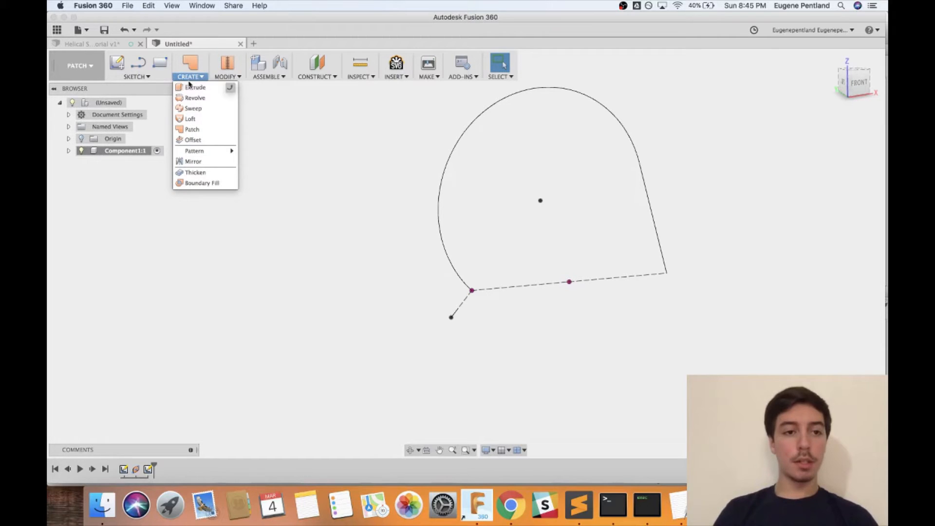
{"action": "type", "text": "swe"}
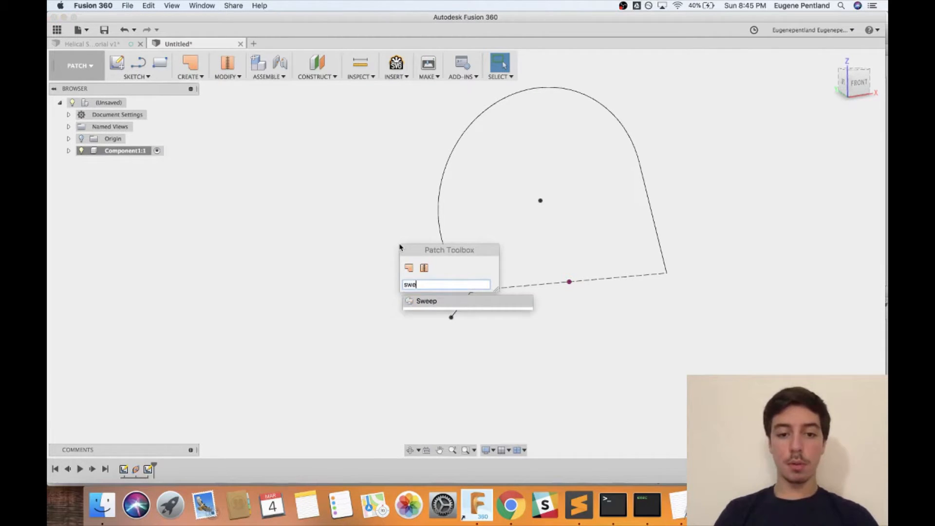
{"action": "left_click", "coordinate": [427, 301]}
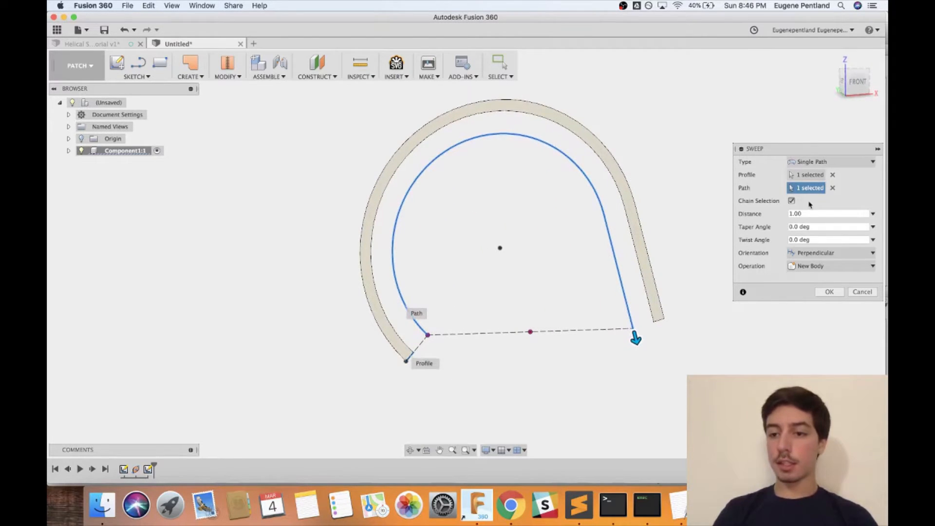
{"action": "left_click", "coordinate": [828, 239]}
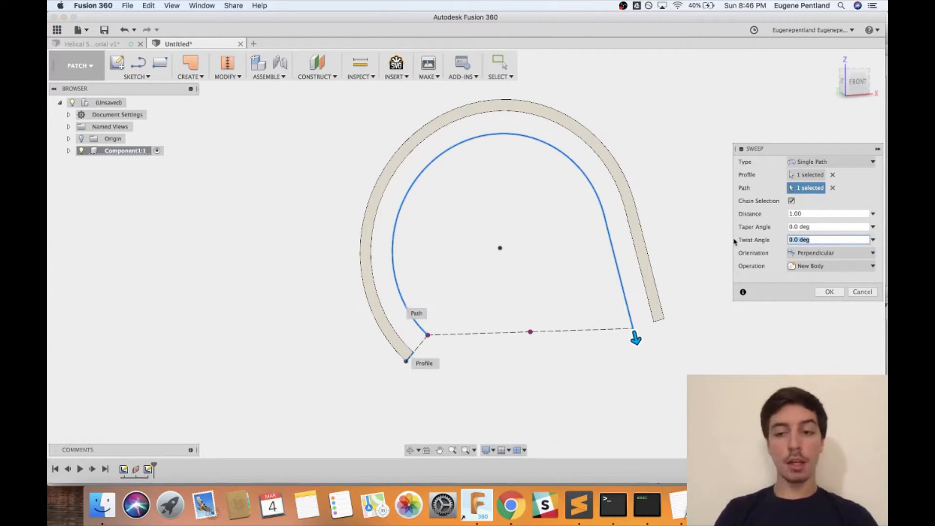
{"action": "type", "text": "twistAngle"}
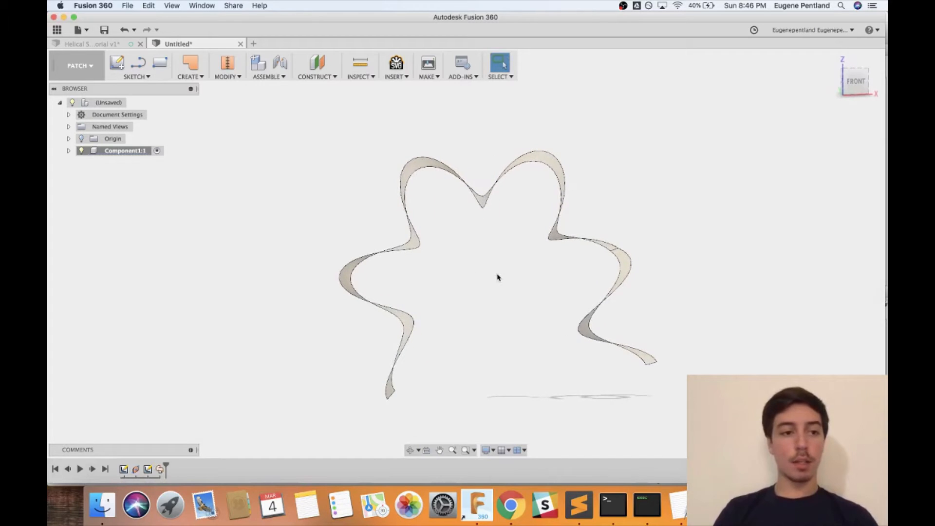
Start a front-plane sketch and project the ribbon's wavy edge into it
{"action": "left_click", "coordinate": [68, 151]}
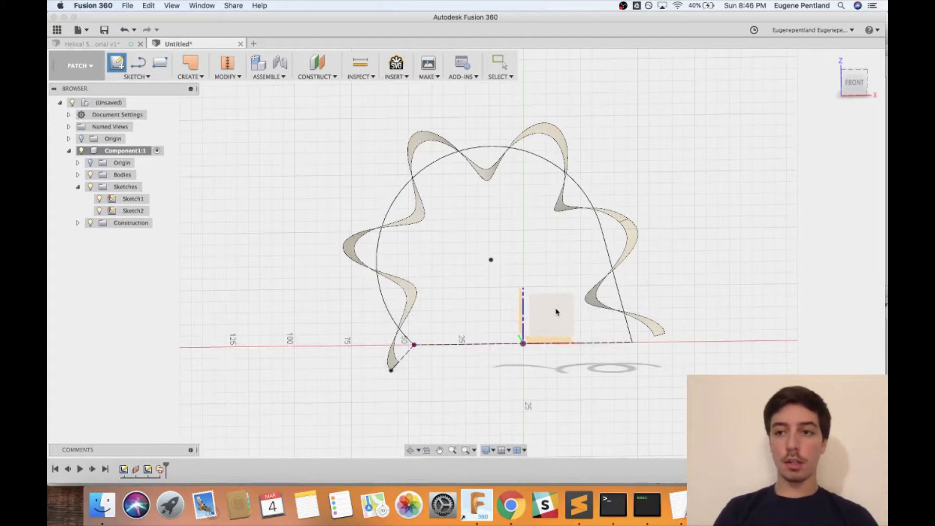
{"action": "left_click", "coordinate": [133, 64]}
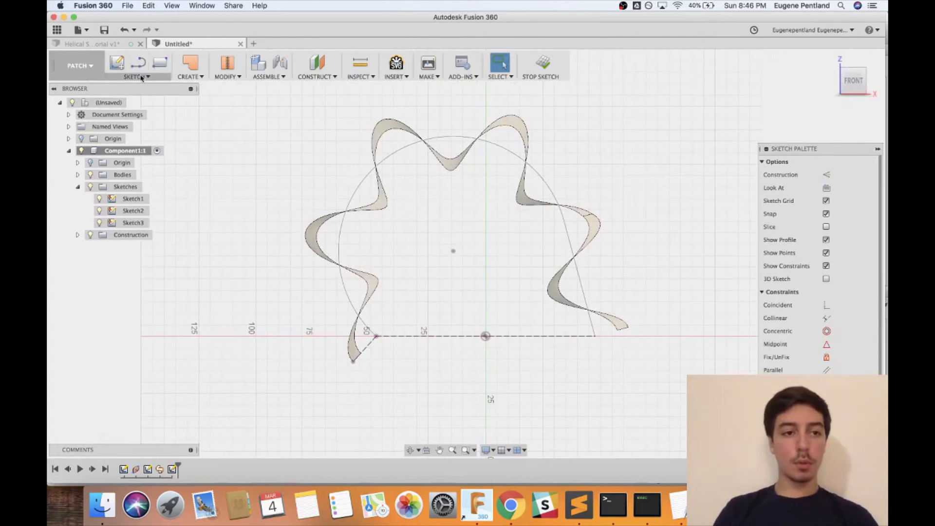
{"action": "left_click", "coordinate": [135, 77]}
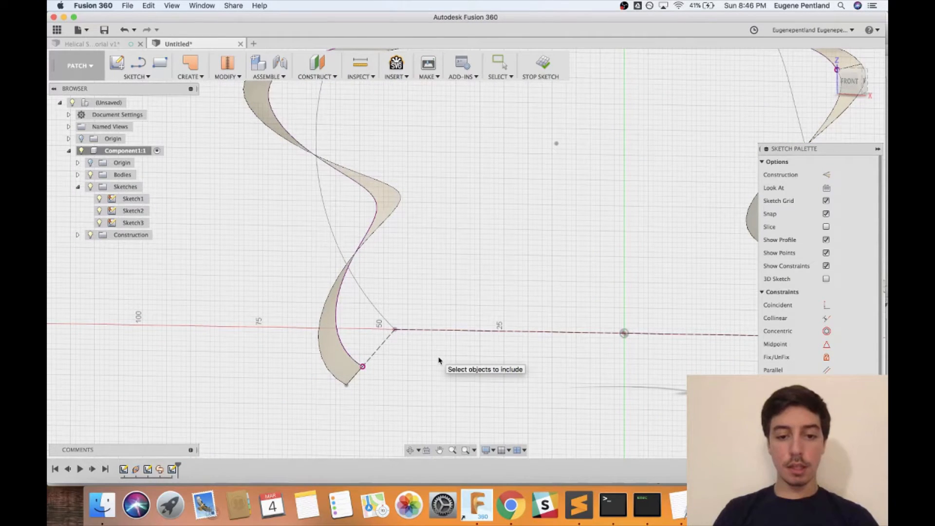
{"action": "mouse_move", "coordinate": [354, 166]}
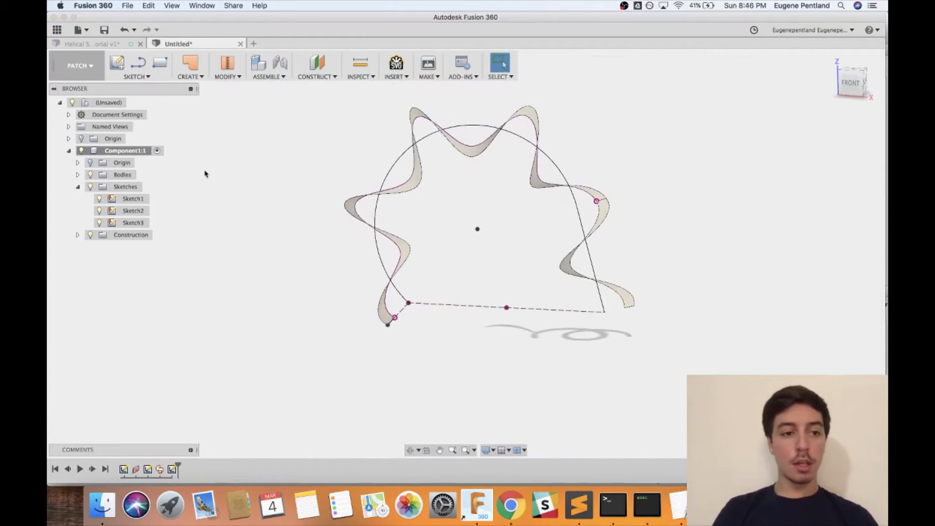
Hide the ribbon body in the Browser and finish the projected-edge sketch
{"action": "left_click", "coordinate": [99, 186]}
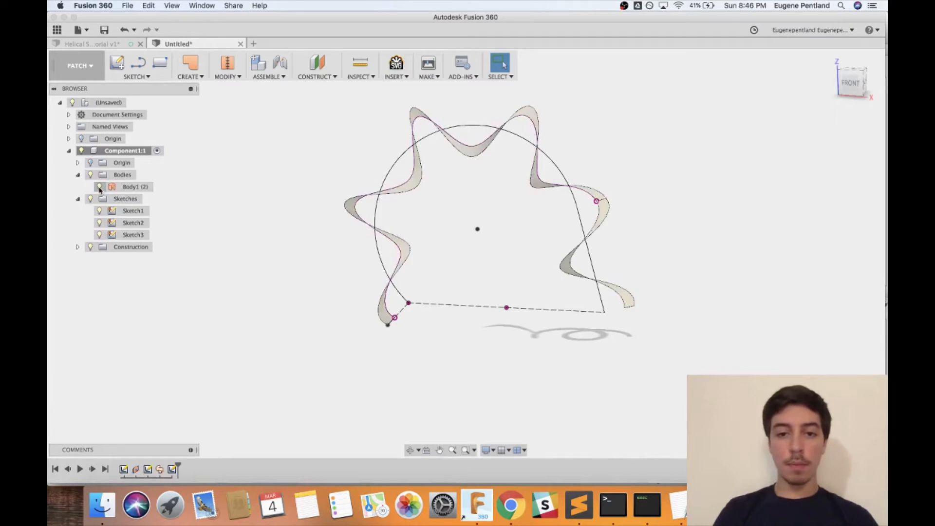
{"action": "left_click", "coordinate": [135, 187]}
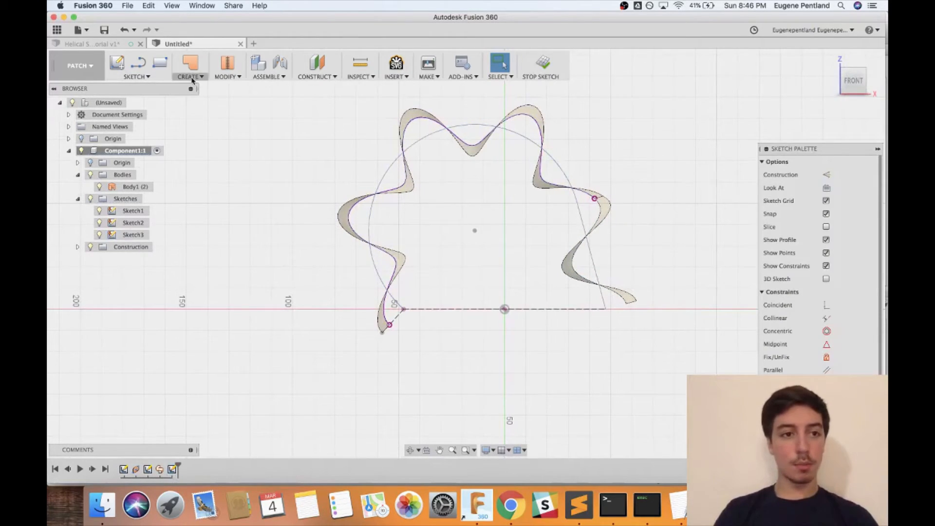
{"action": "left_click", "coordinate": [137, 77]}
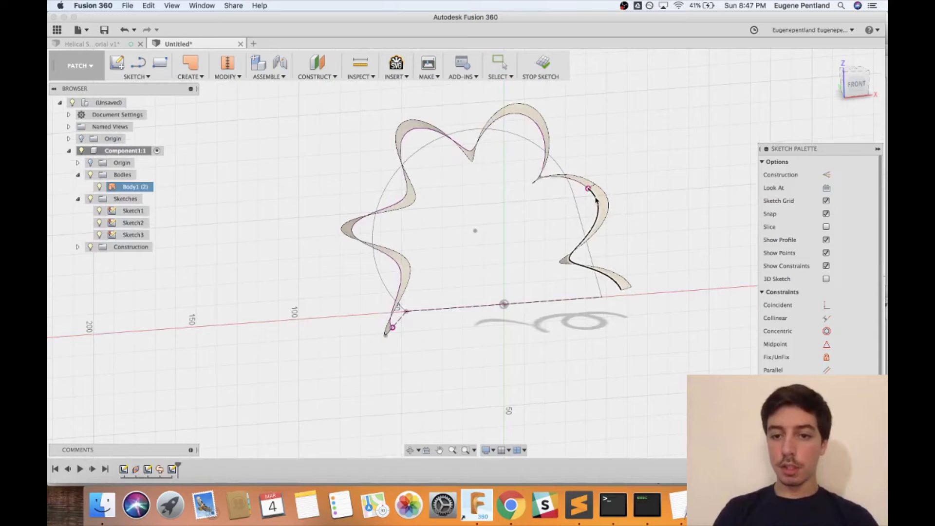
{"action": "left_click", "coordinate": [540, 65]}
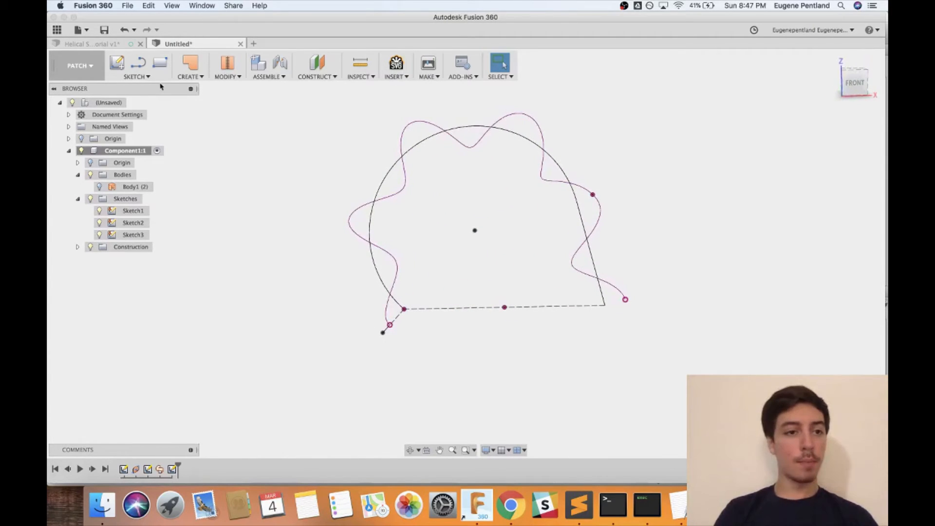
Create a construction plane along the wavy curve
{"action": "left_click", "coordinate": [316, 66]}
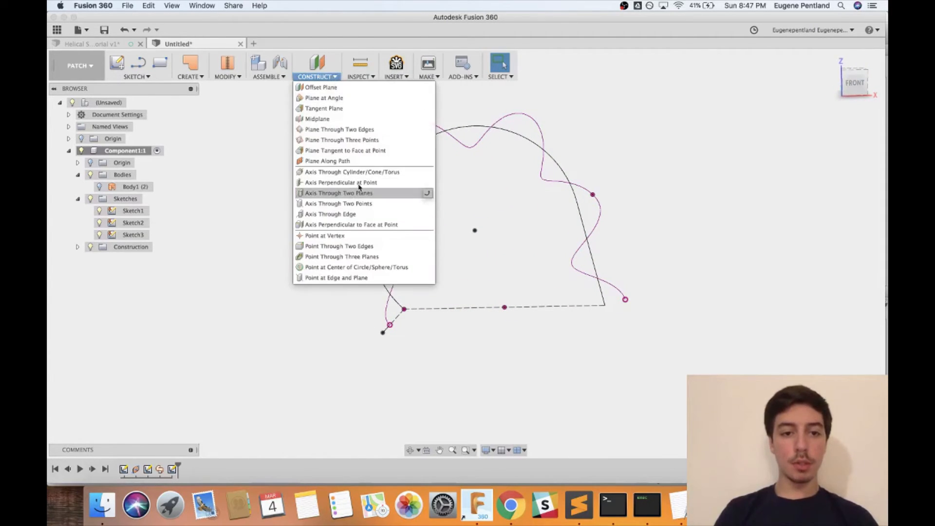
{"action": "left_click", "coordinate": [326, 161]}
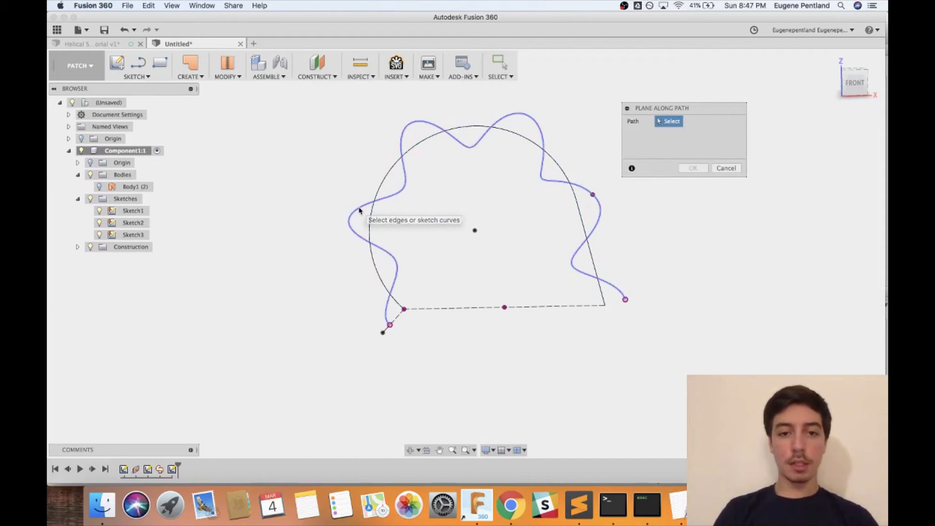
{"action": "left_click", "coordinate": [364, 202]}
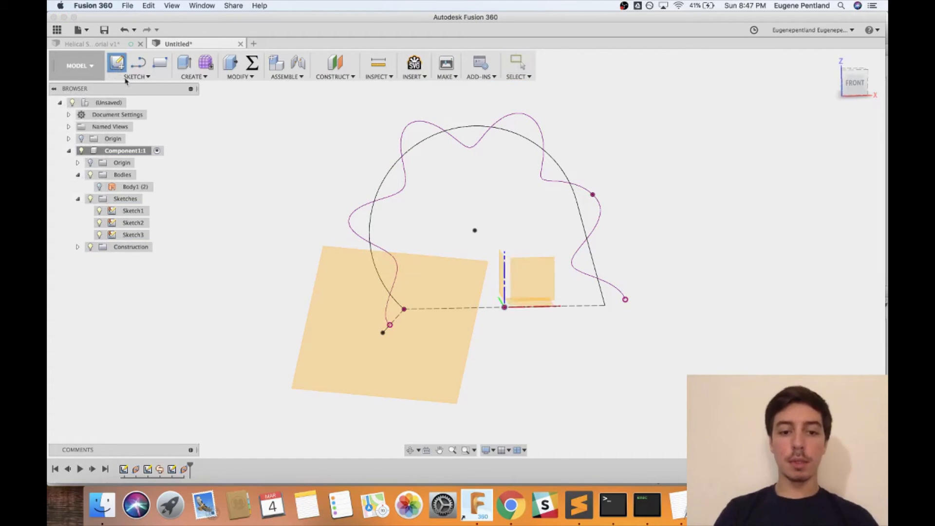
Sketch a small circle on the new plane at the curve's end and finish the sketch
{"action": "left_click", "coordinate": [117, 63]}
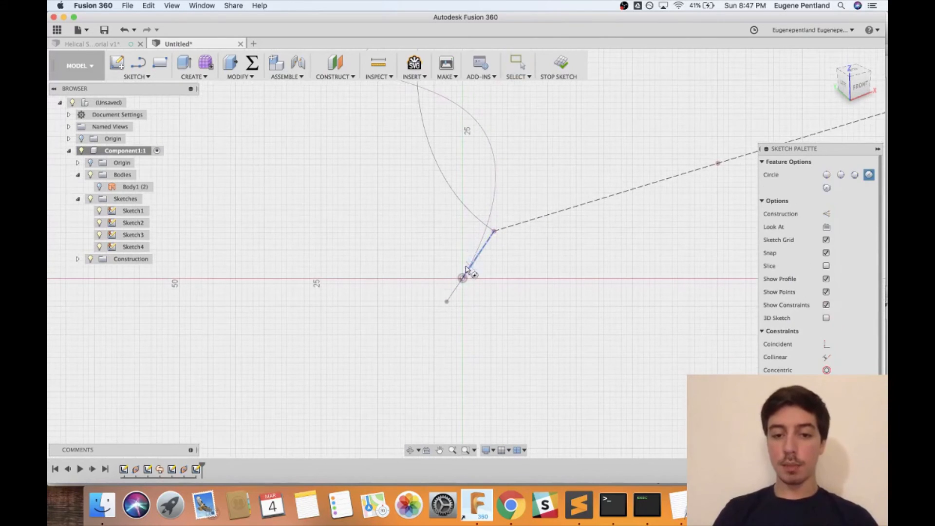
{"action": "left_click_drag", "start_coordinate": [464, 277], "coordinate": [476, 306]}
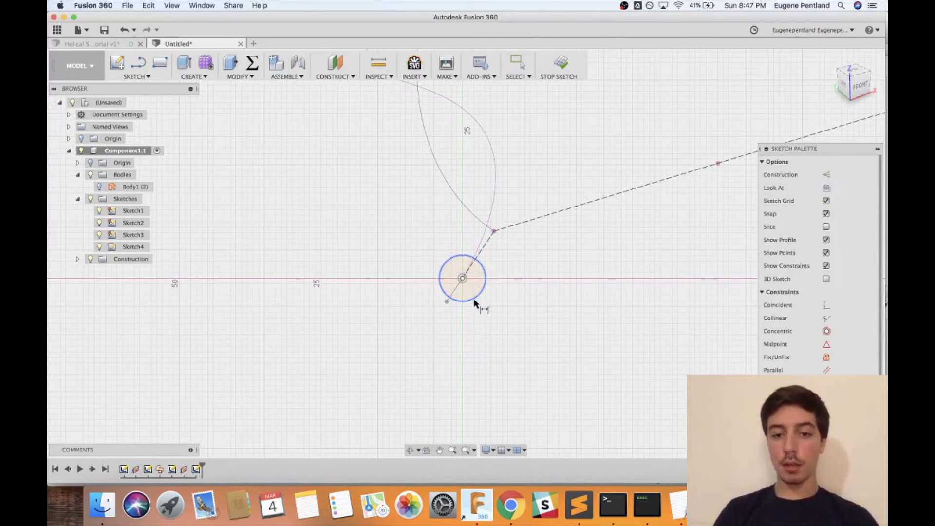
{"action": "left_click", "coordinate": [462, 277]}
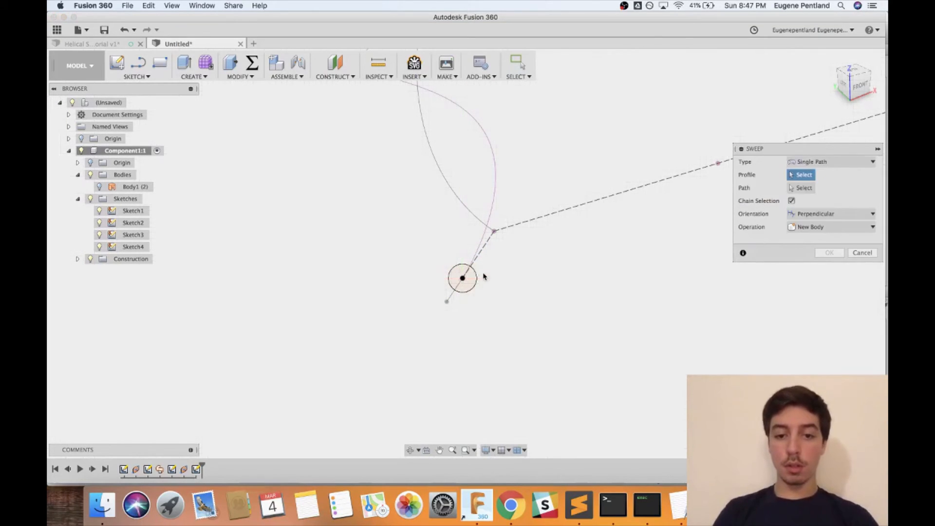
Sweep the small circle profile along the wavy curve to create solid tube Body2
{"action": "left_click", "coordinate": [462, 279]}
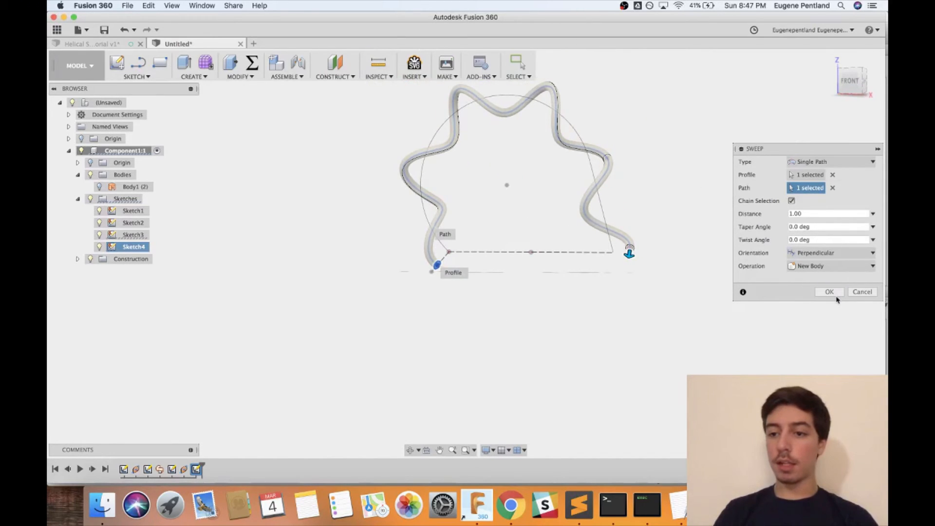
{"action": "left_click", "coordinate": [828, 292]}
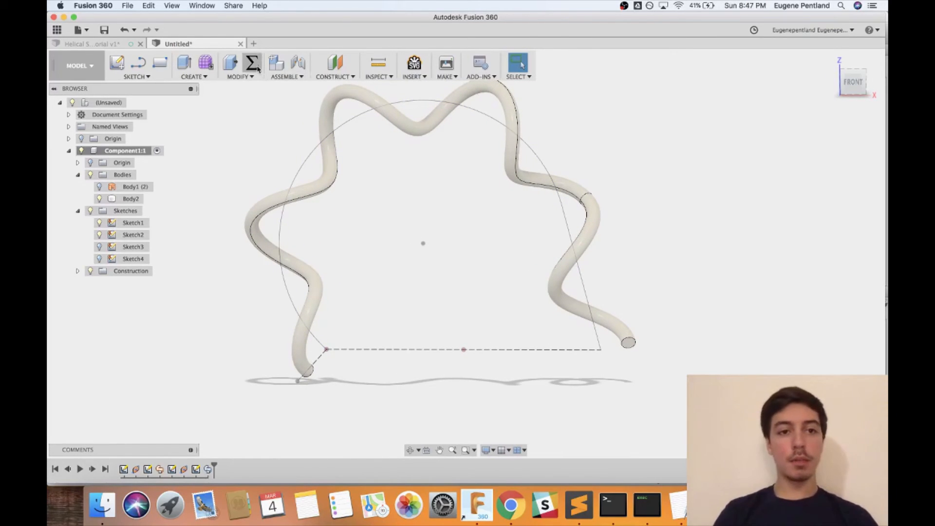
Change the Revolutions parameter to 10, then 15, and close the Parameters window
{"action": "left_click", "coordinate": [251, 63]}
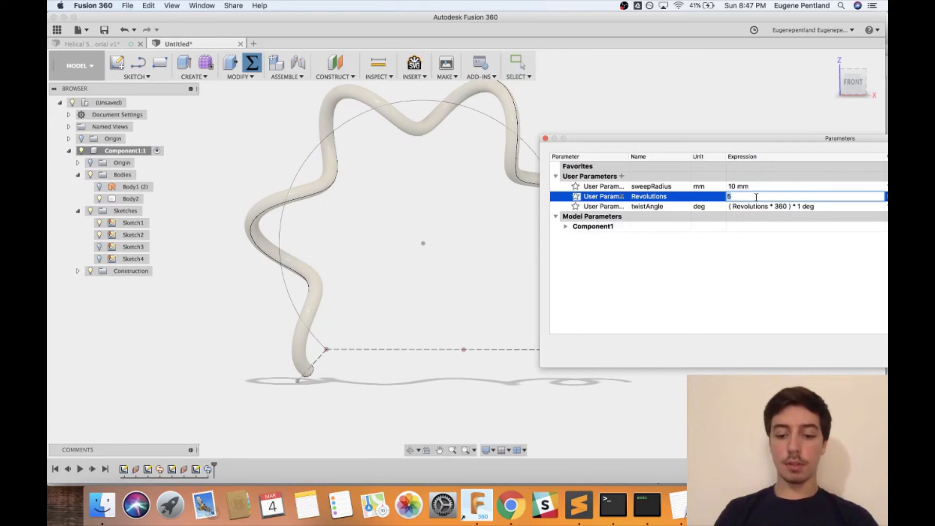
{"action": "type", "text": "10"}
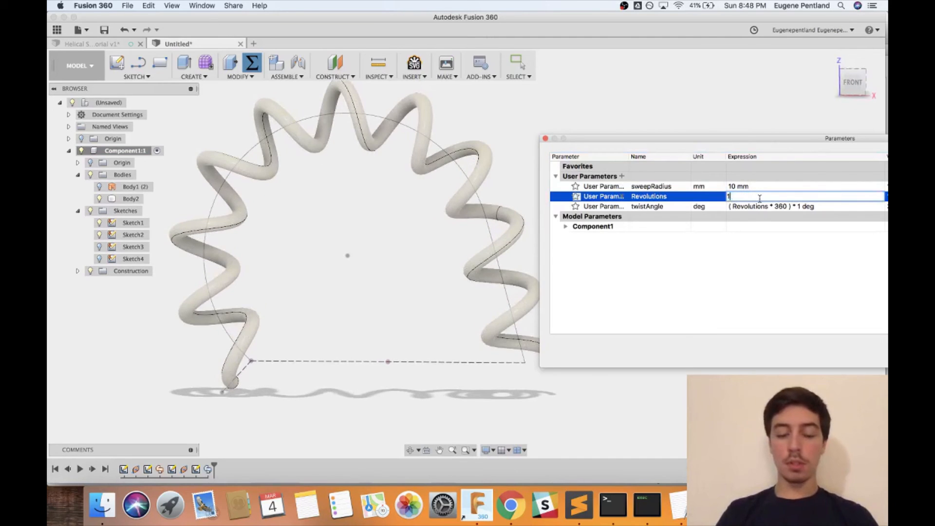
{"action": "type", "text": "15"}
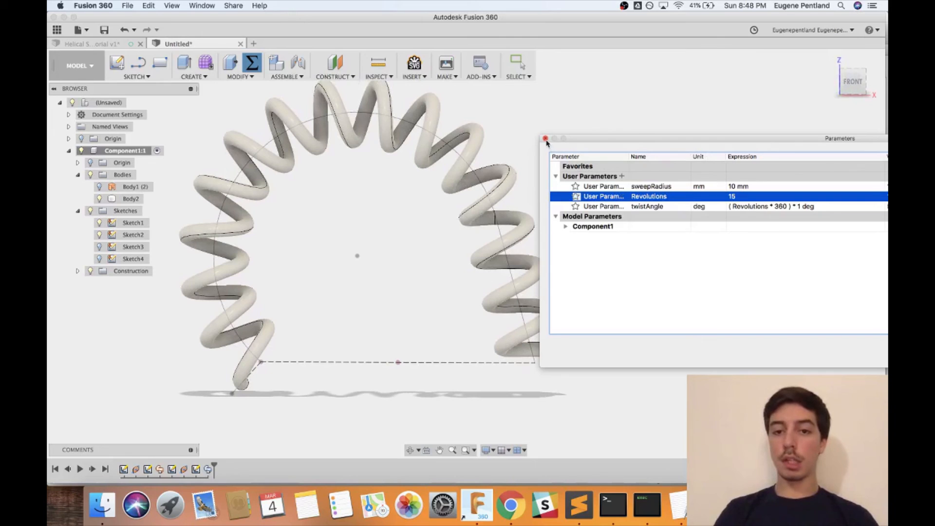
{"action": "left_click", "coordinate": [544, 139]}
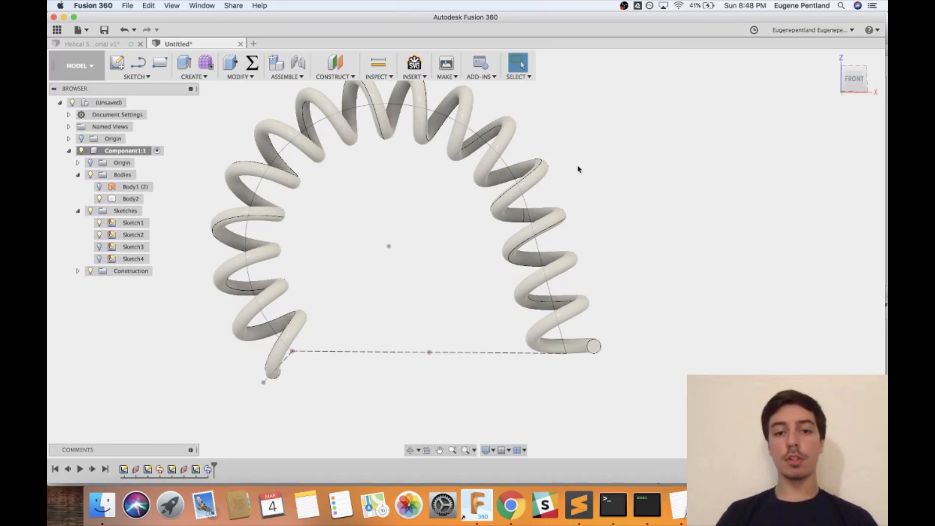
{"action": "left_click_drag", "start_coordinate": [579, 169], "coordinate": [382, 209]}
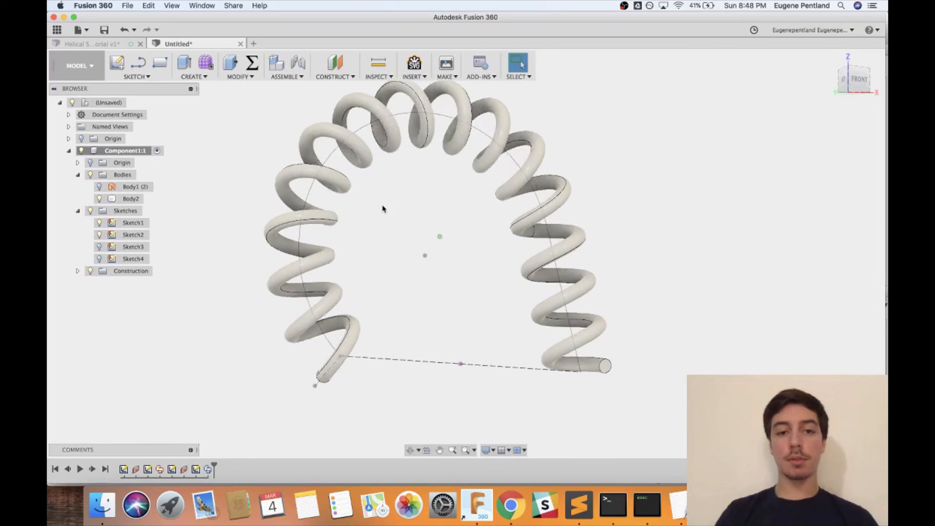